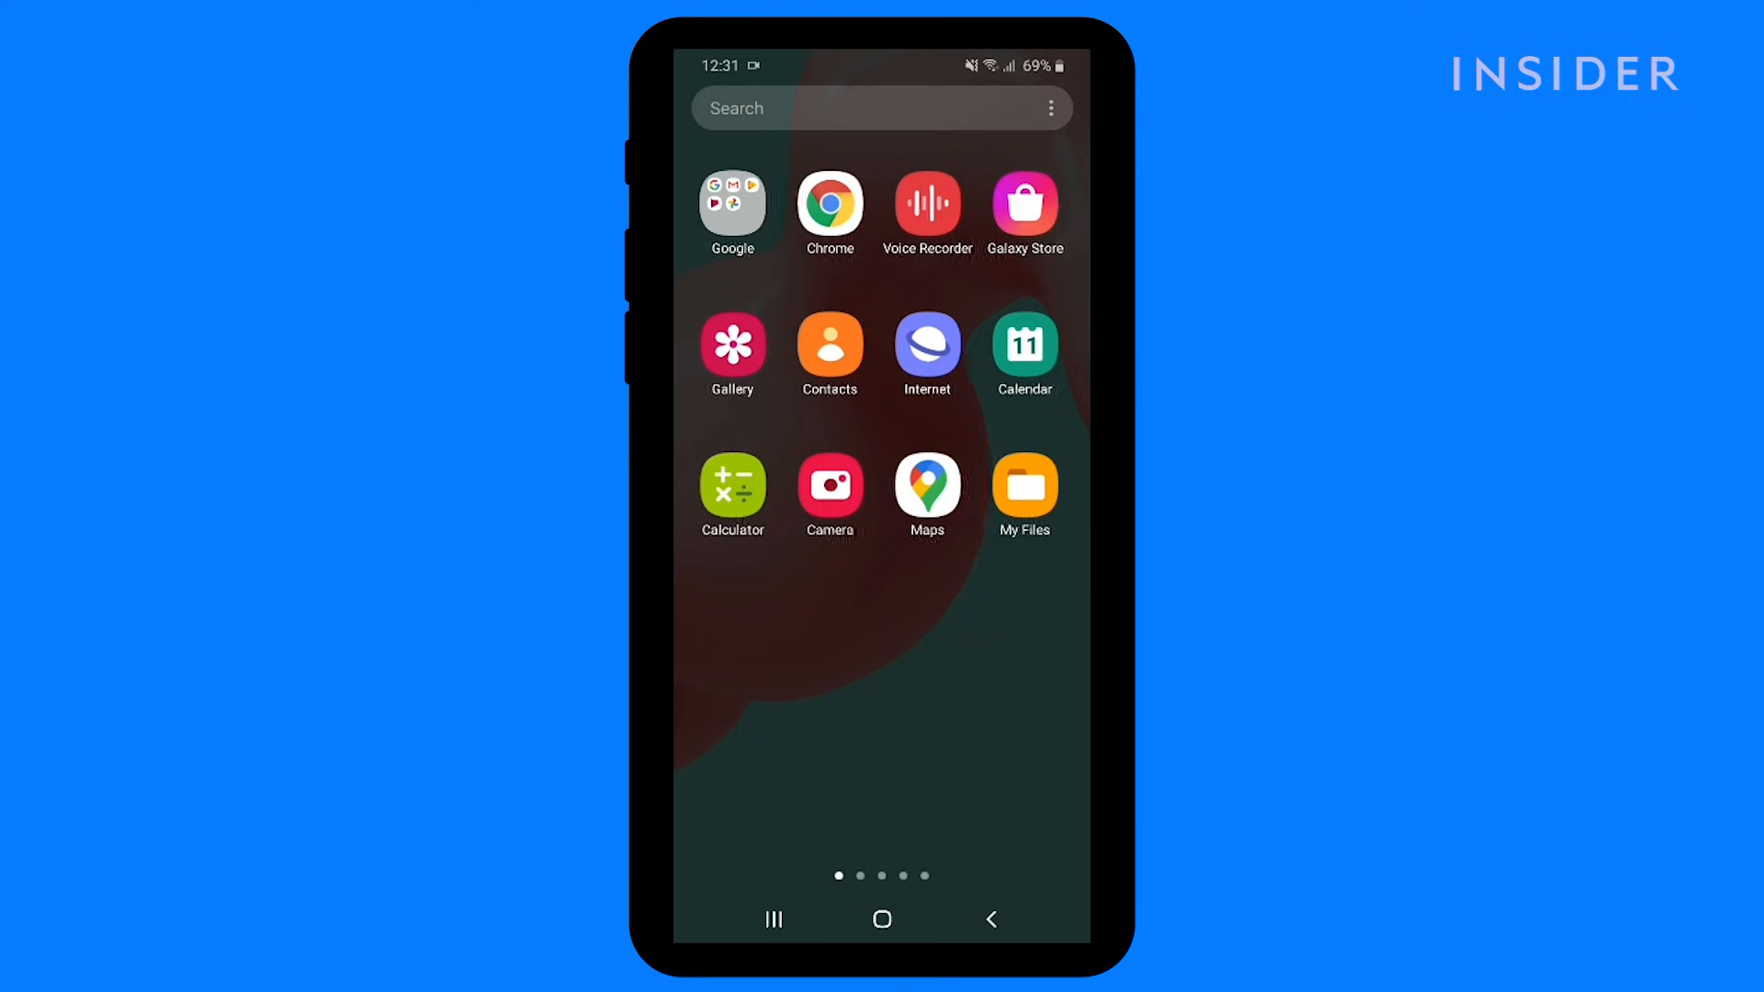
# In Accounts and backup, switch on Contacts sync for the phone's Google account.
pyautogui.hscroll(-3)
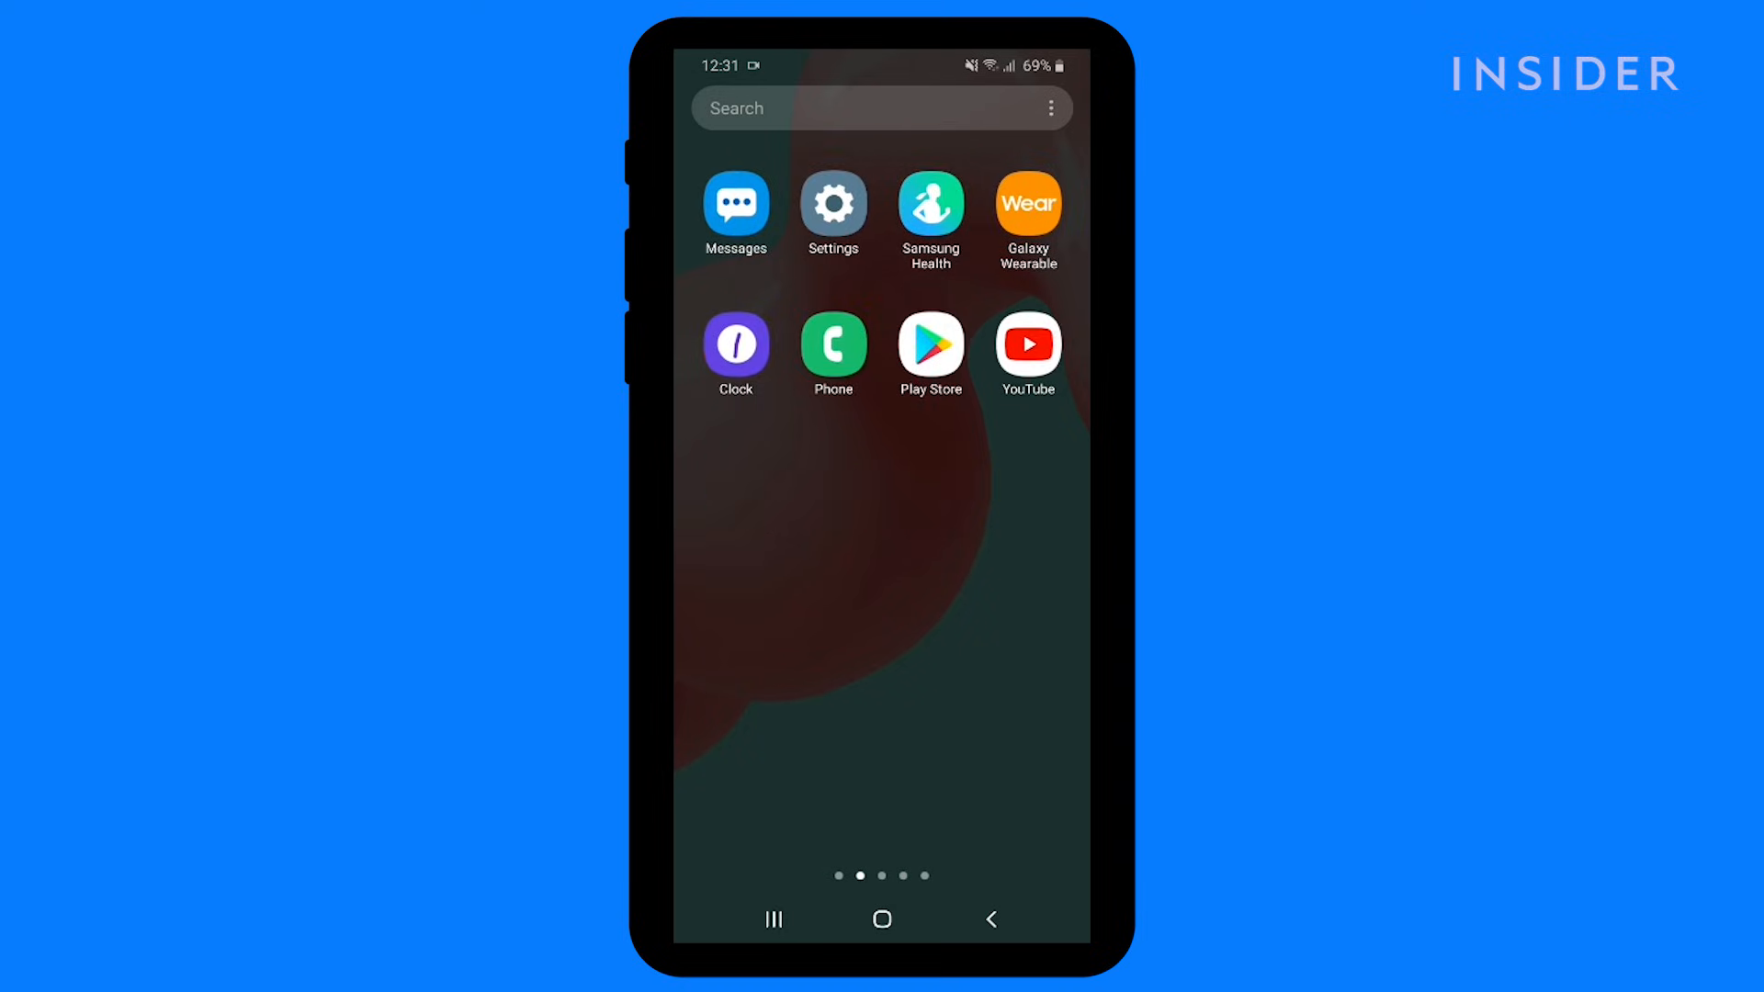
pyautogui.click(832, 200)
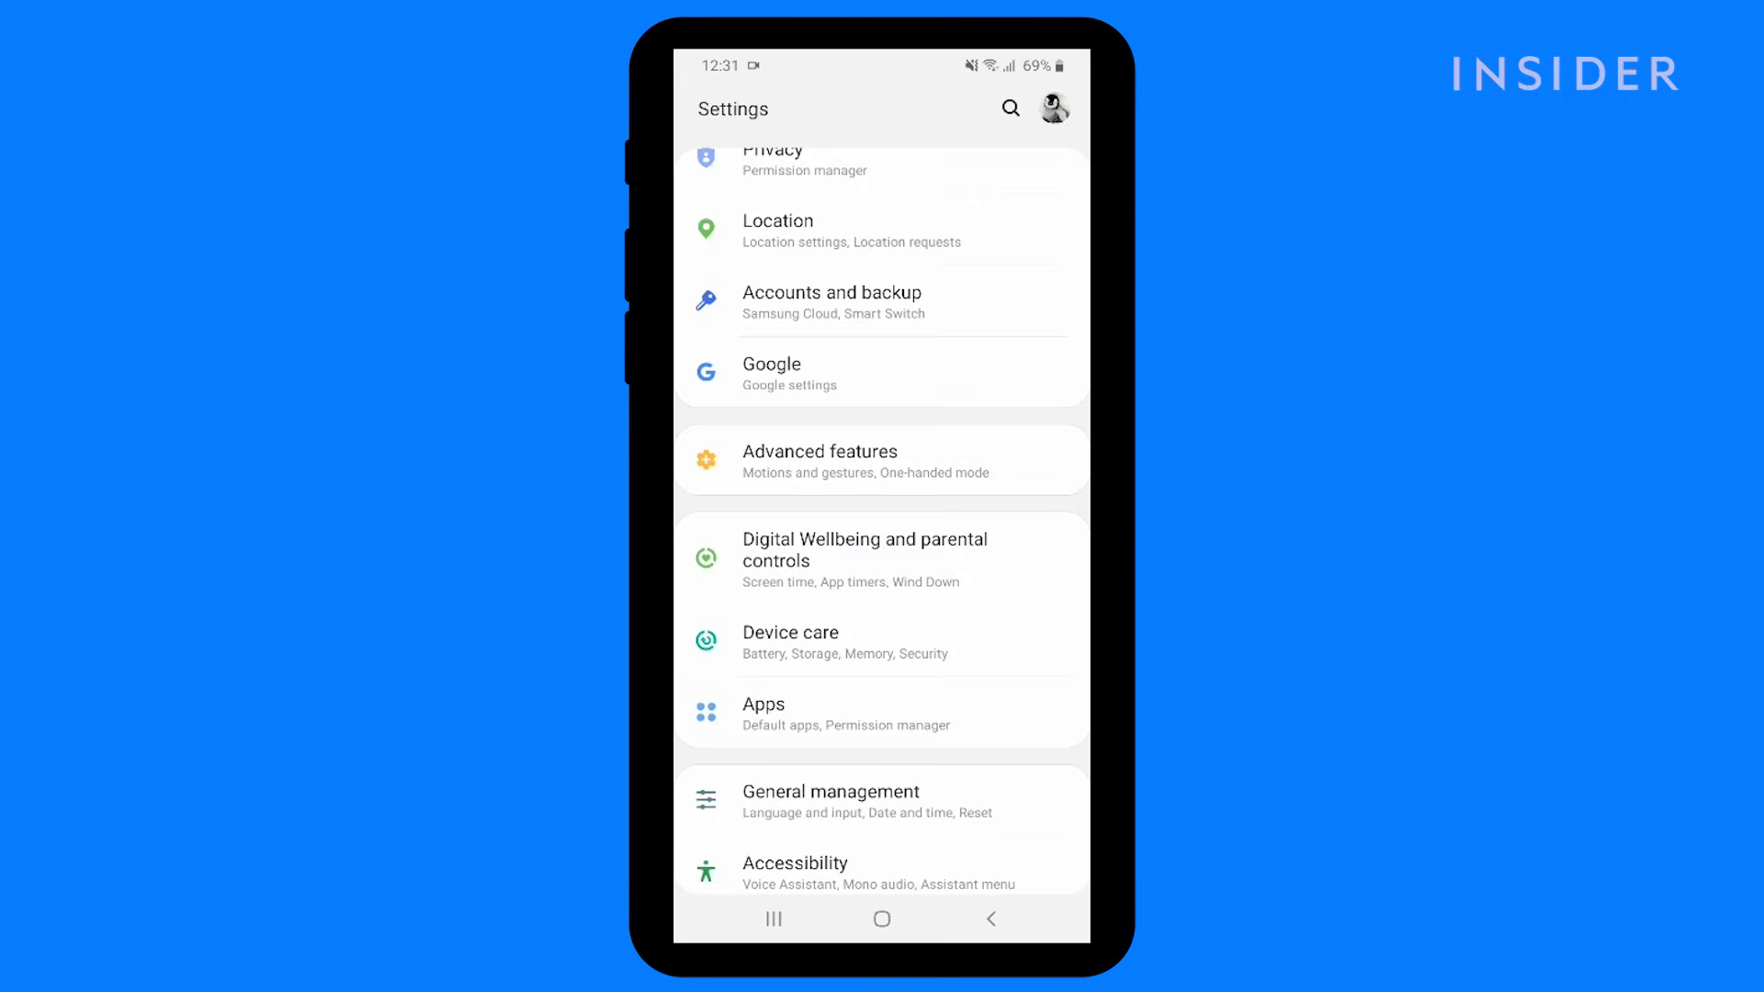
pyautogui.click(862, 303)
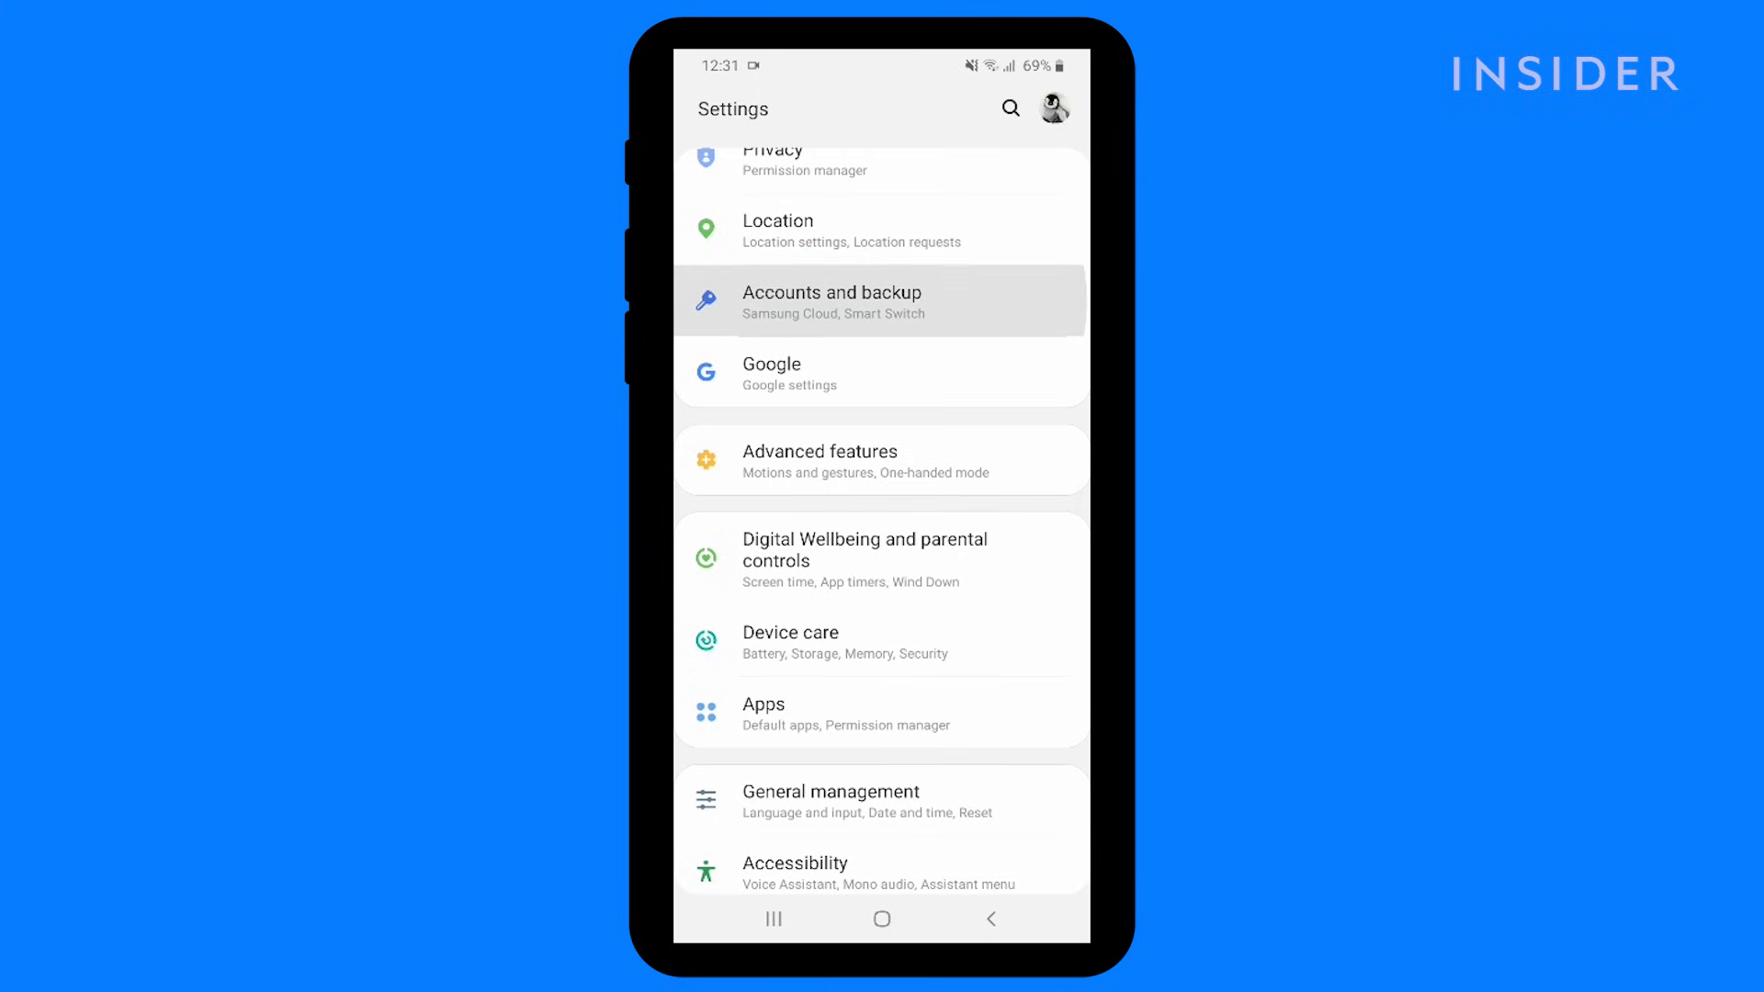
pyautogui.click(831, 299)
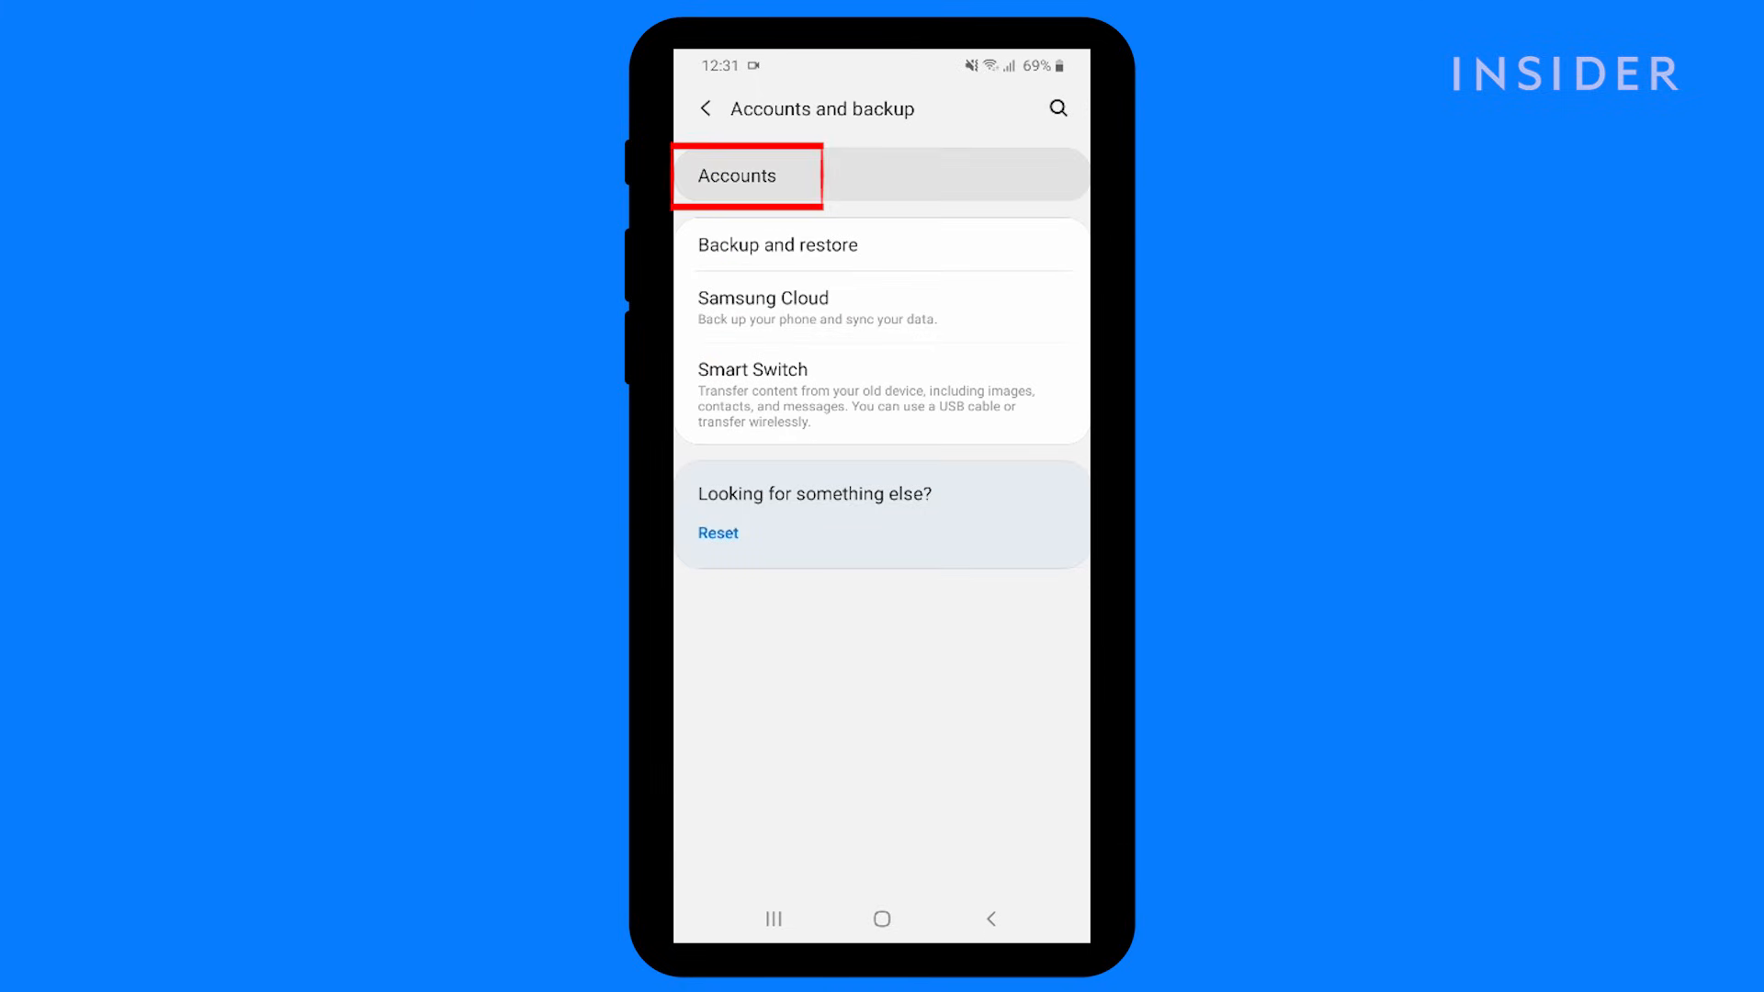
pyautogui.click(746, 176)
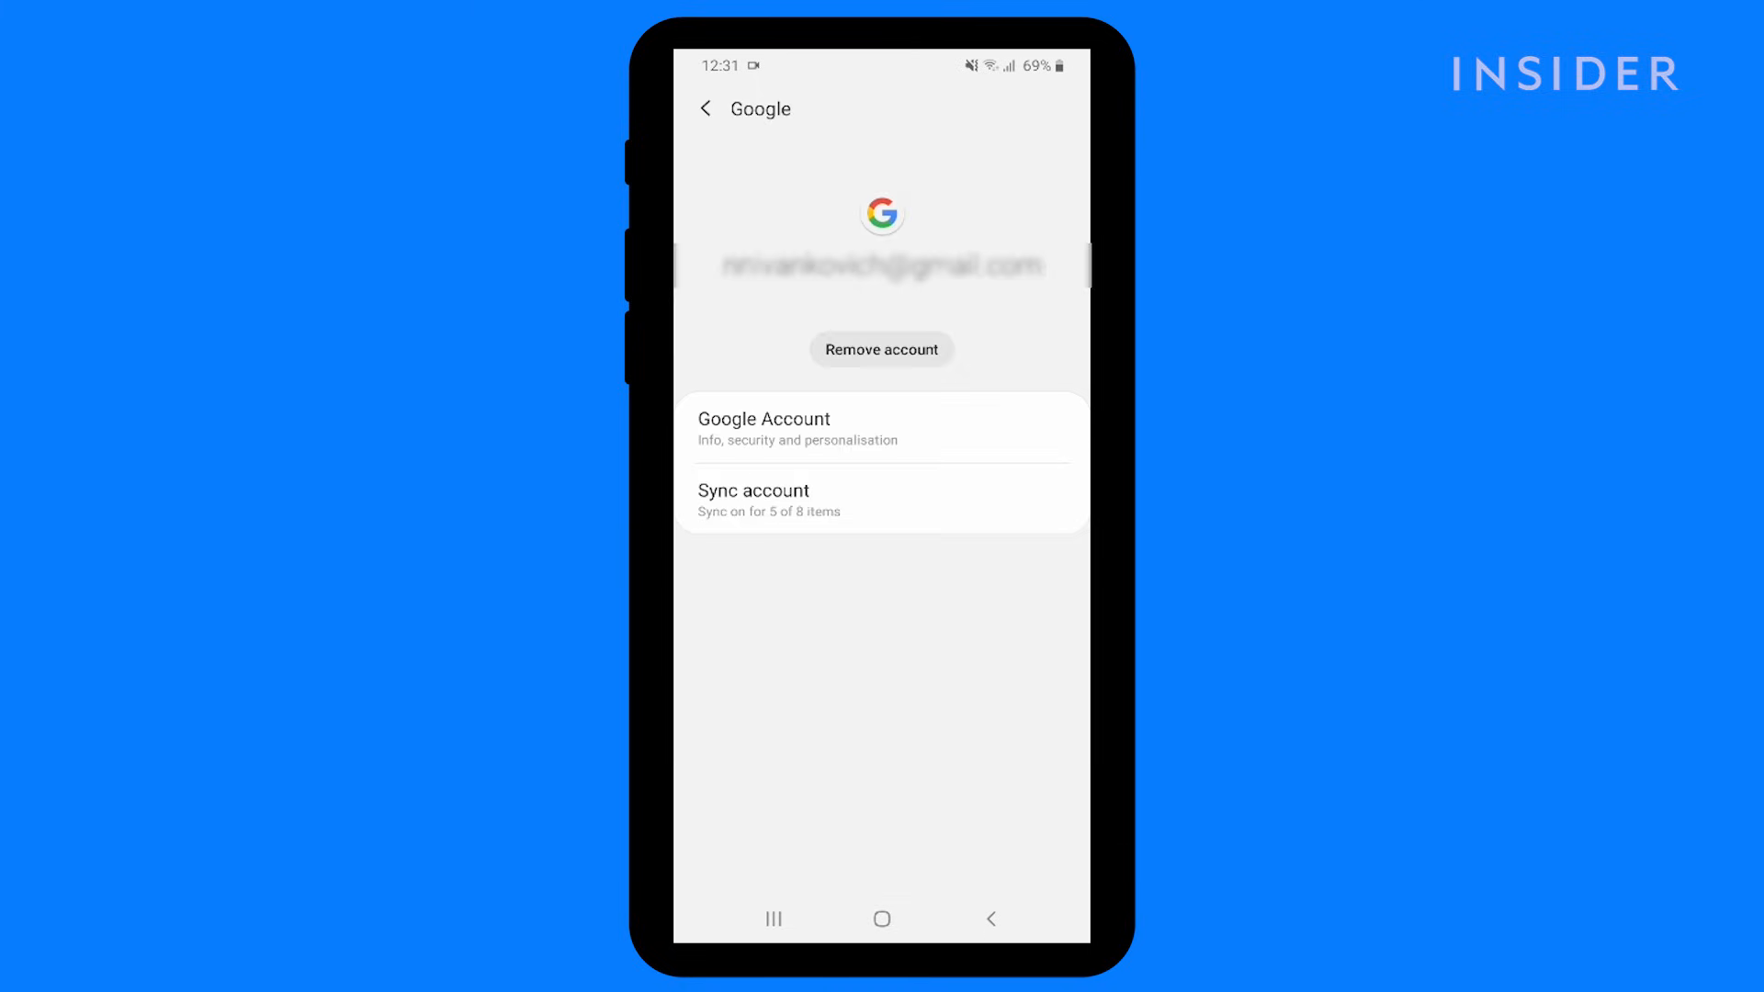
pyautogui.click(780, 499)
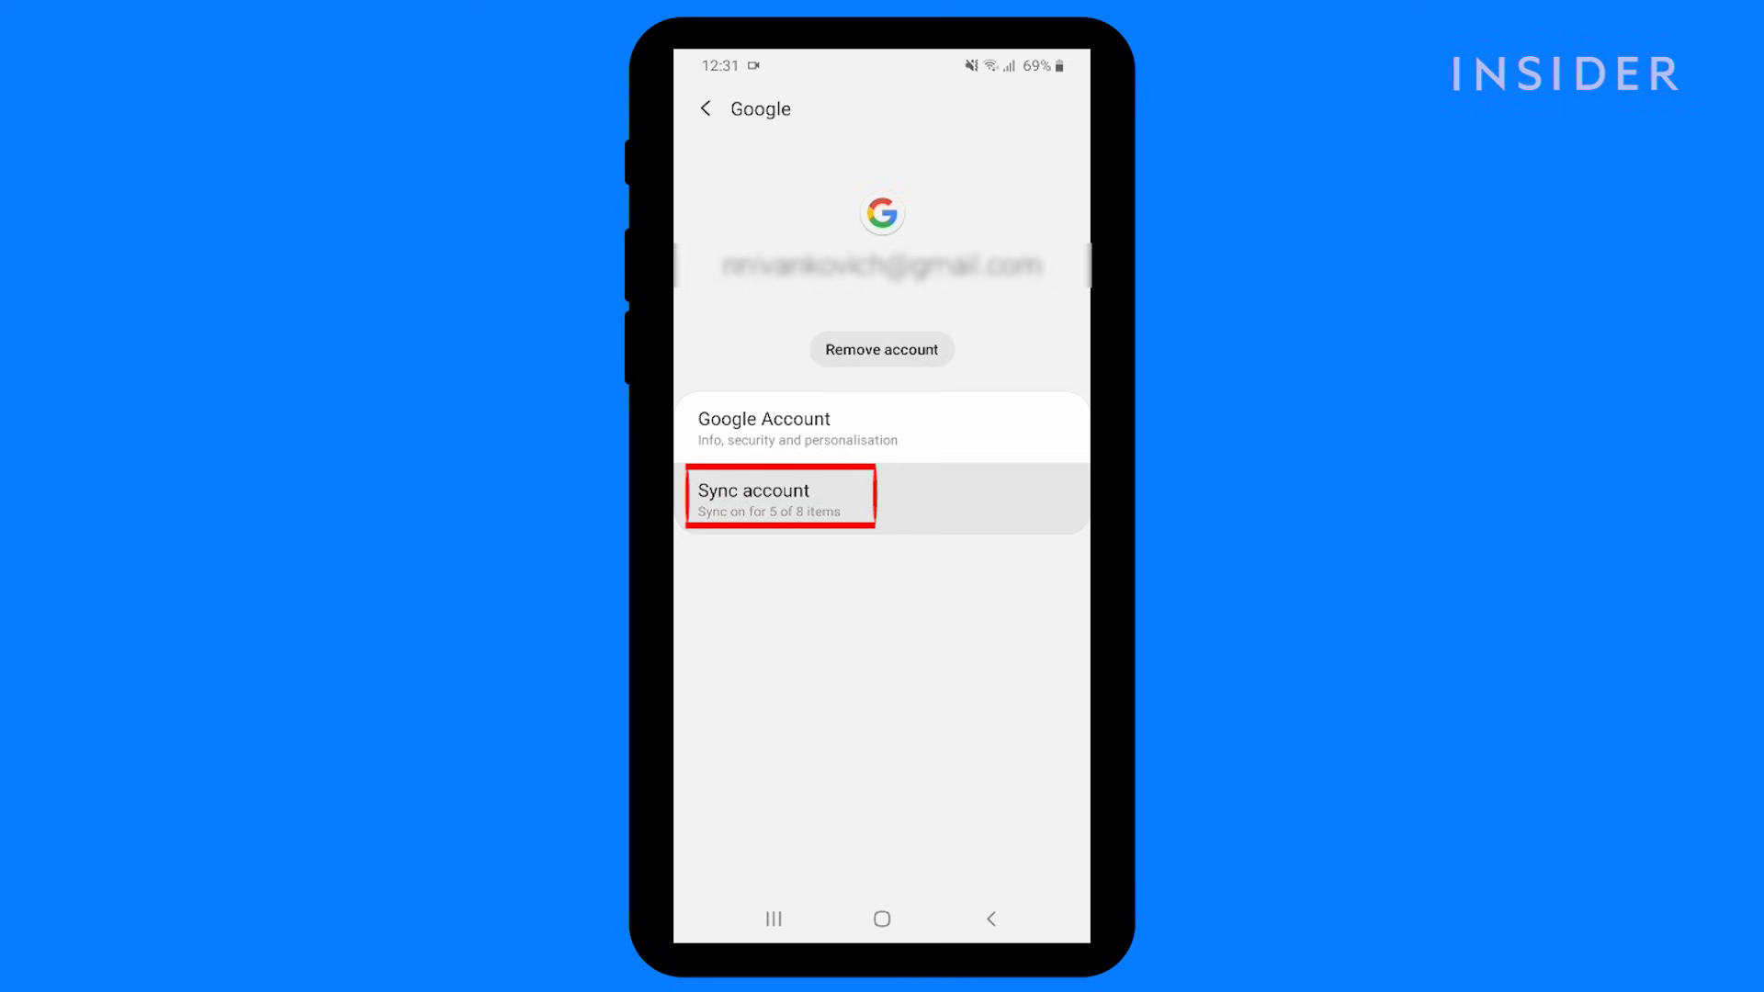
pyautogui.click(754, 497)
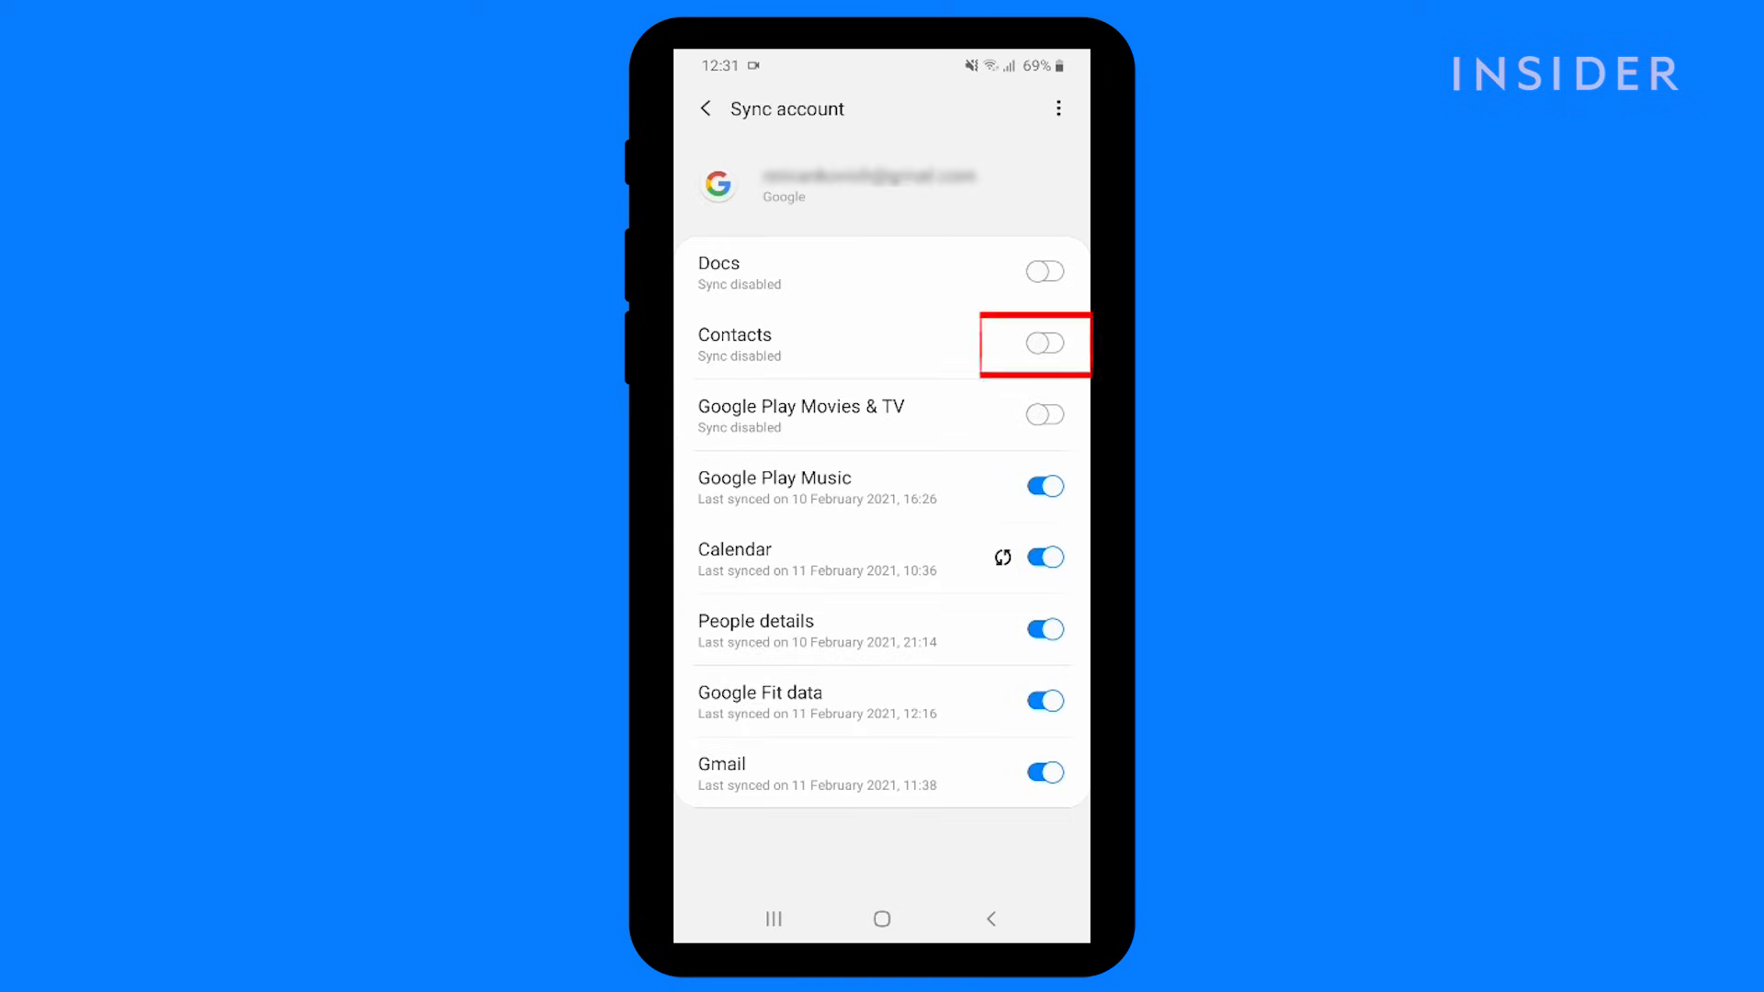
pyautogui.click(1045, 345)
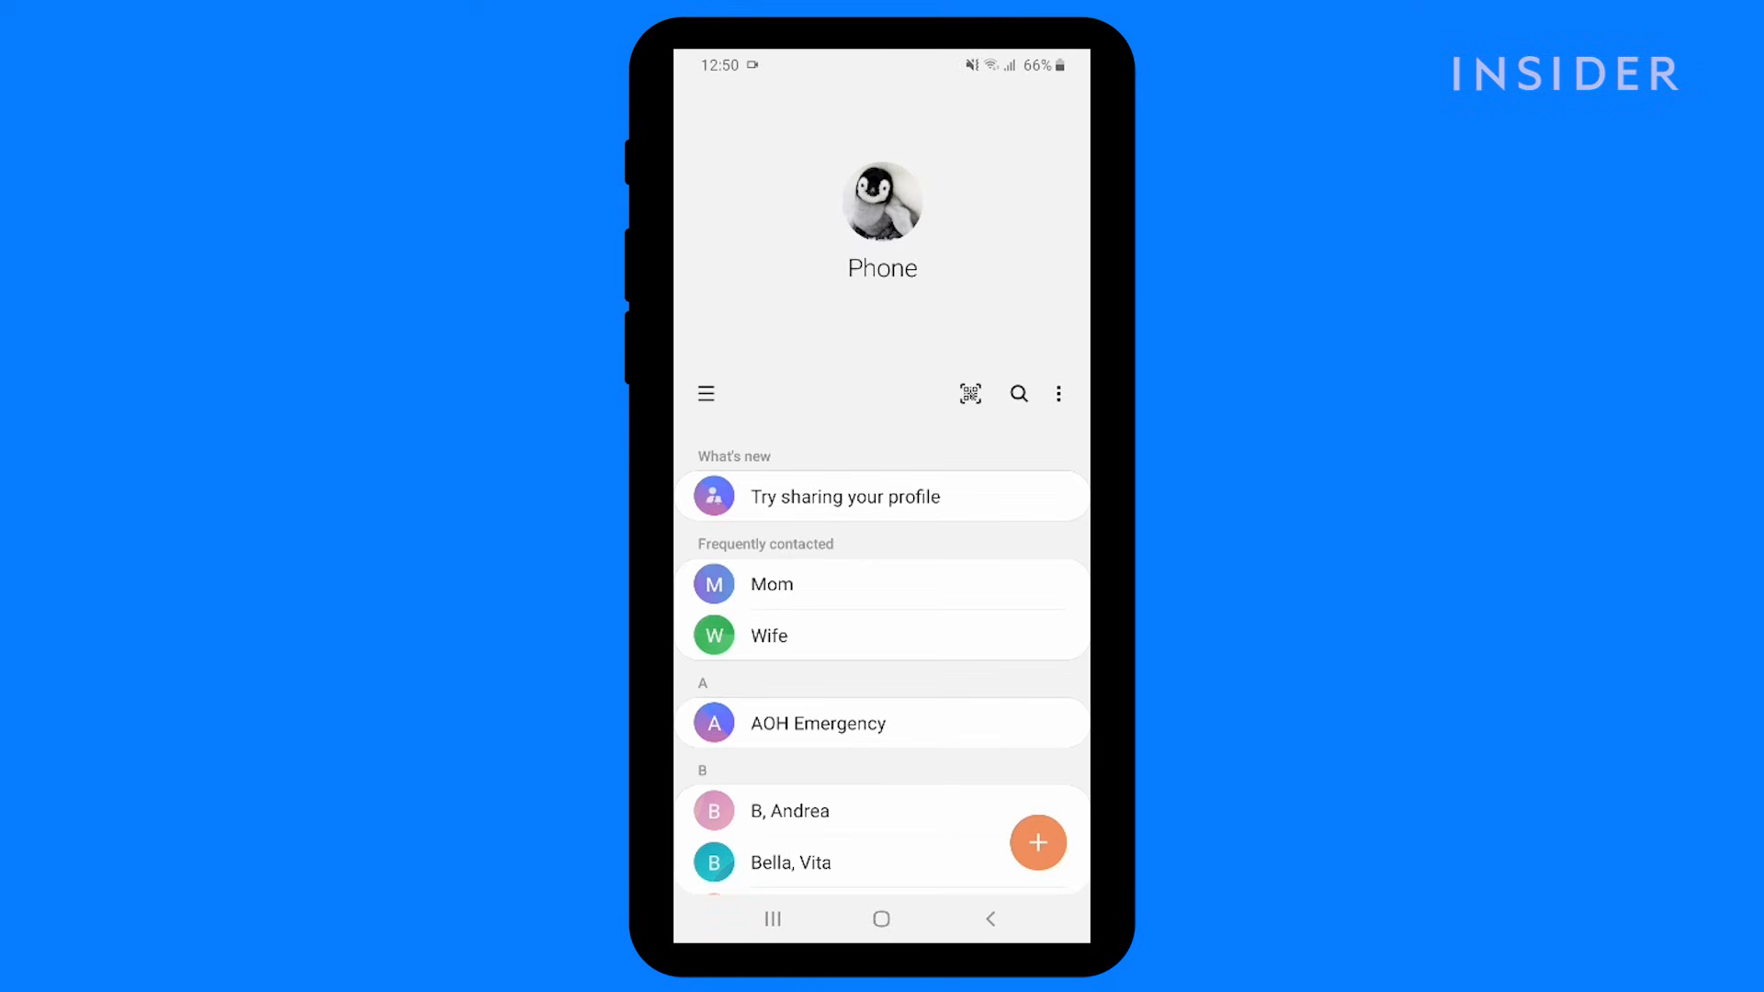
pyautogui.scroll(-3)
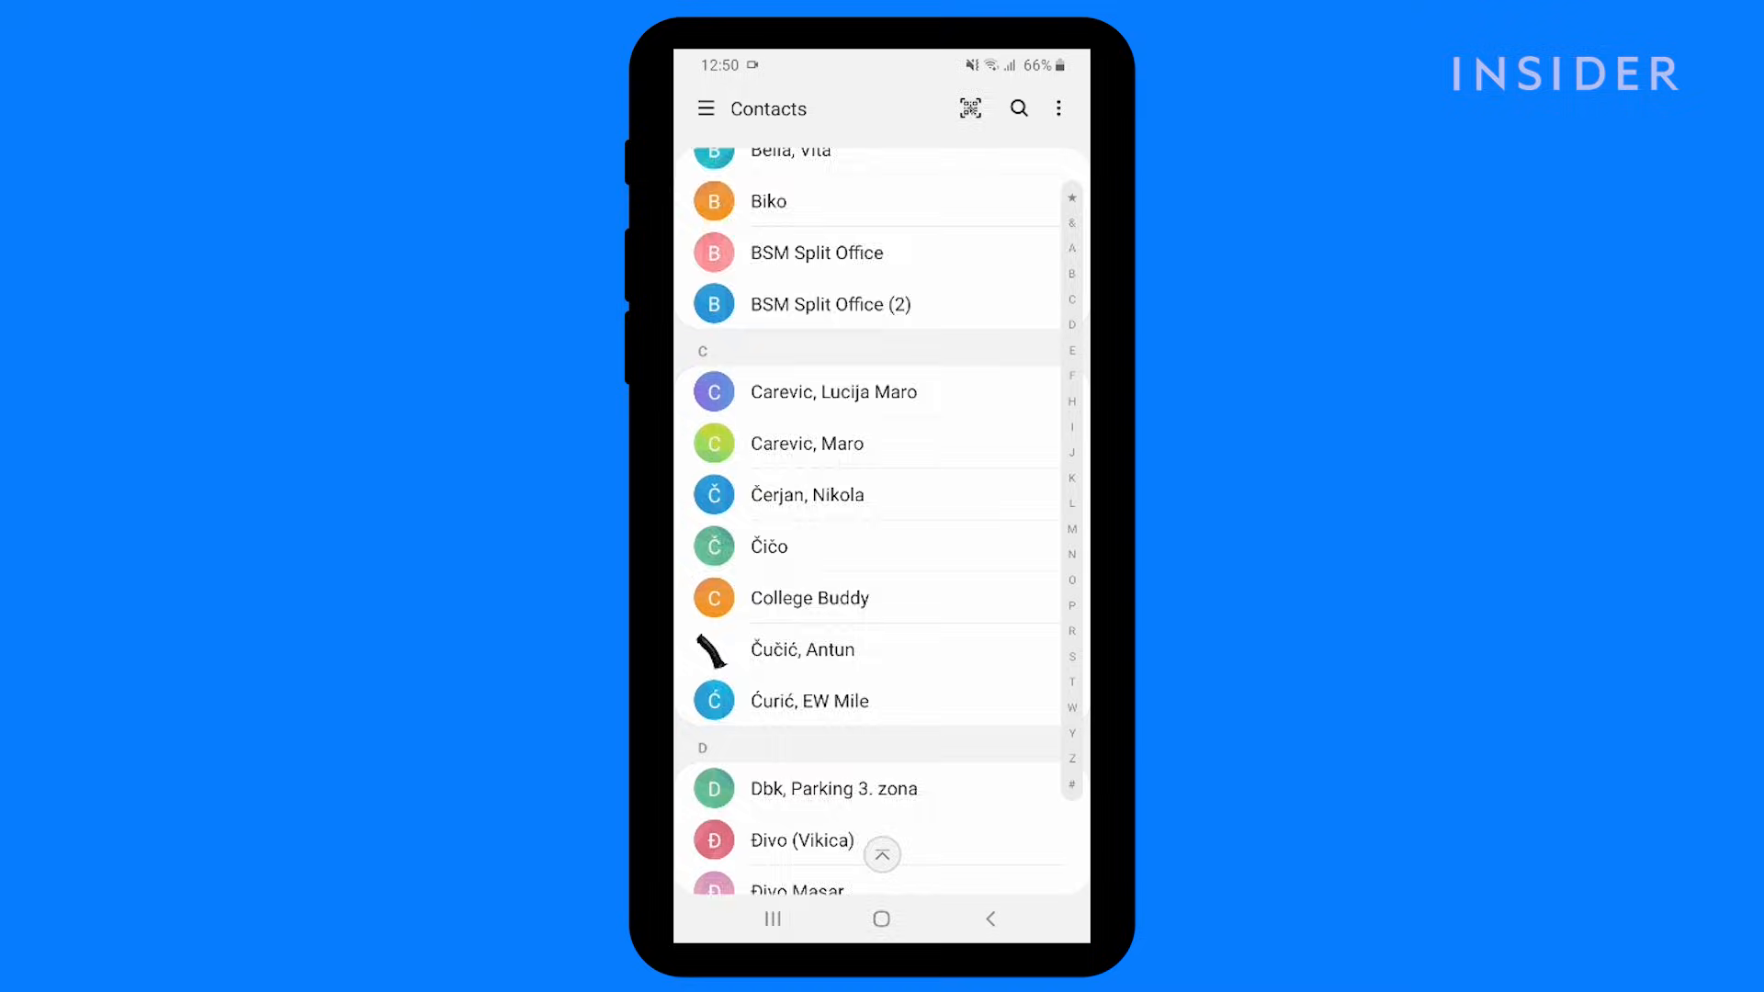
pyautogui.scroll(-3)
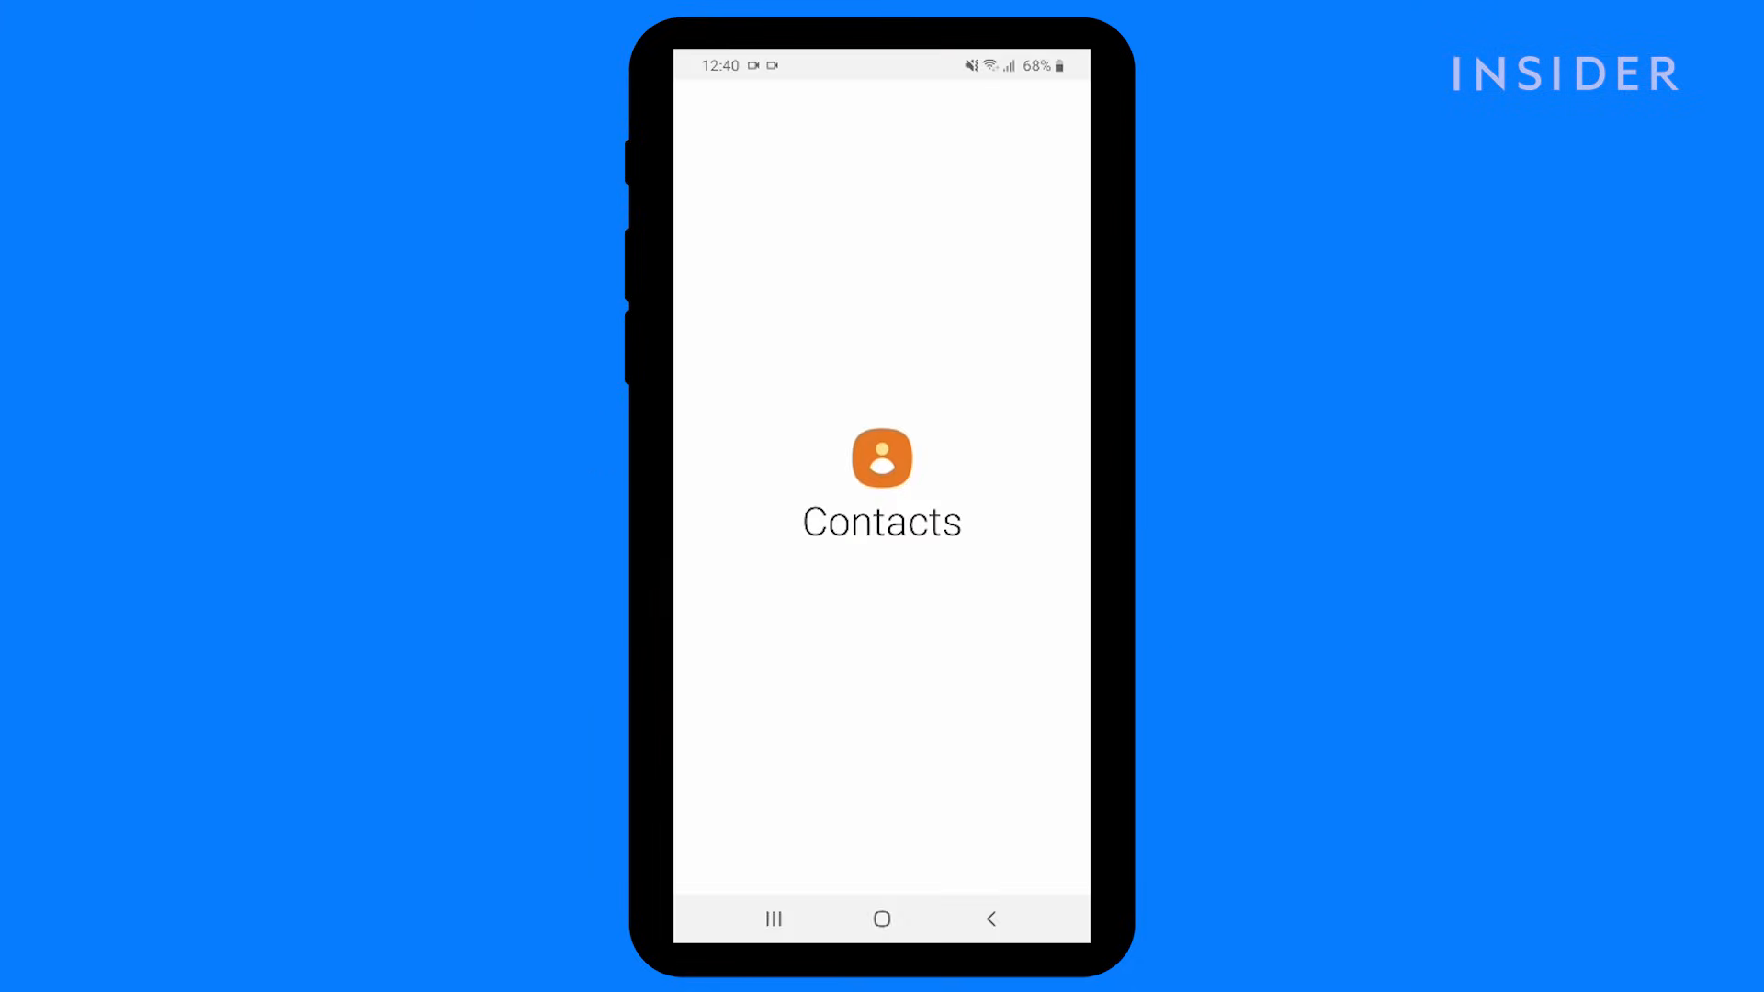
# Use Manage contacts > Import or export to save the 64 contacts to internal storage.
pyautogui.click(880, 477)
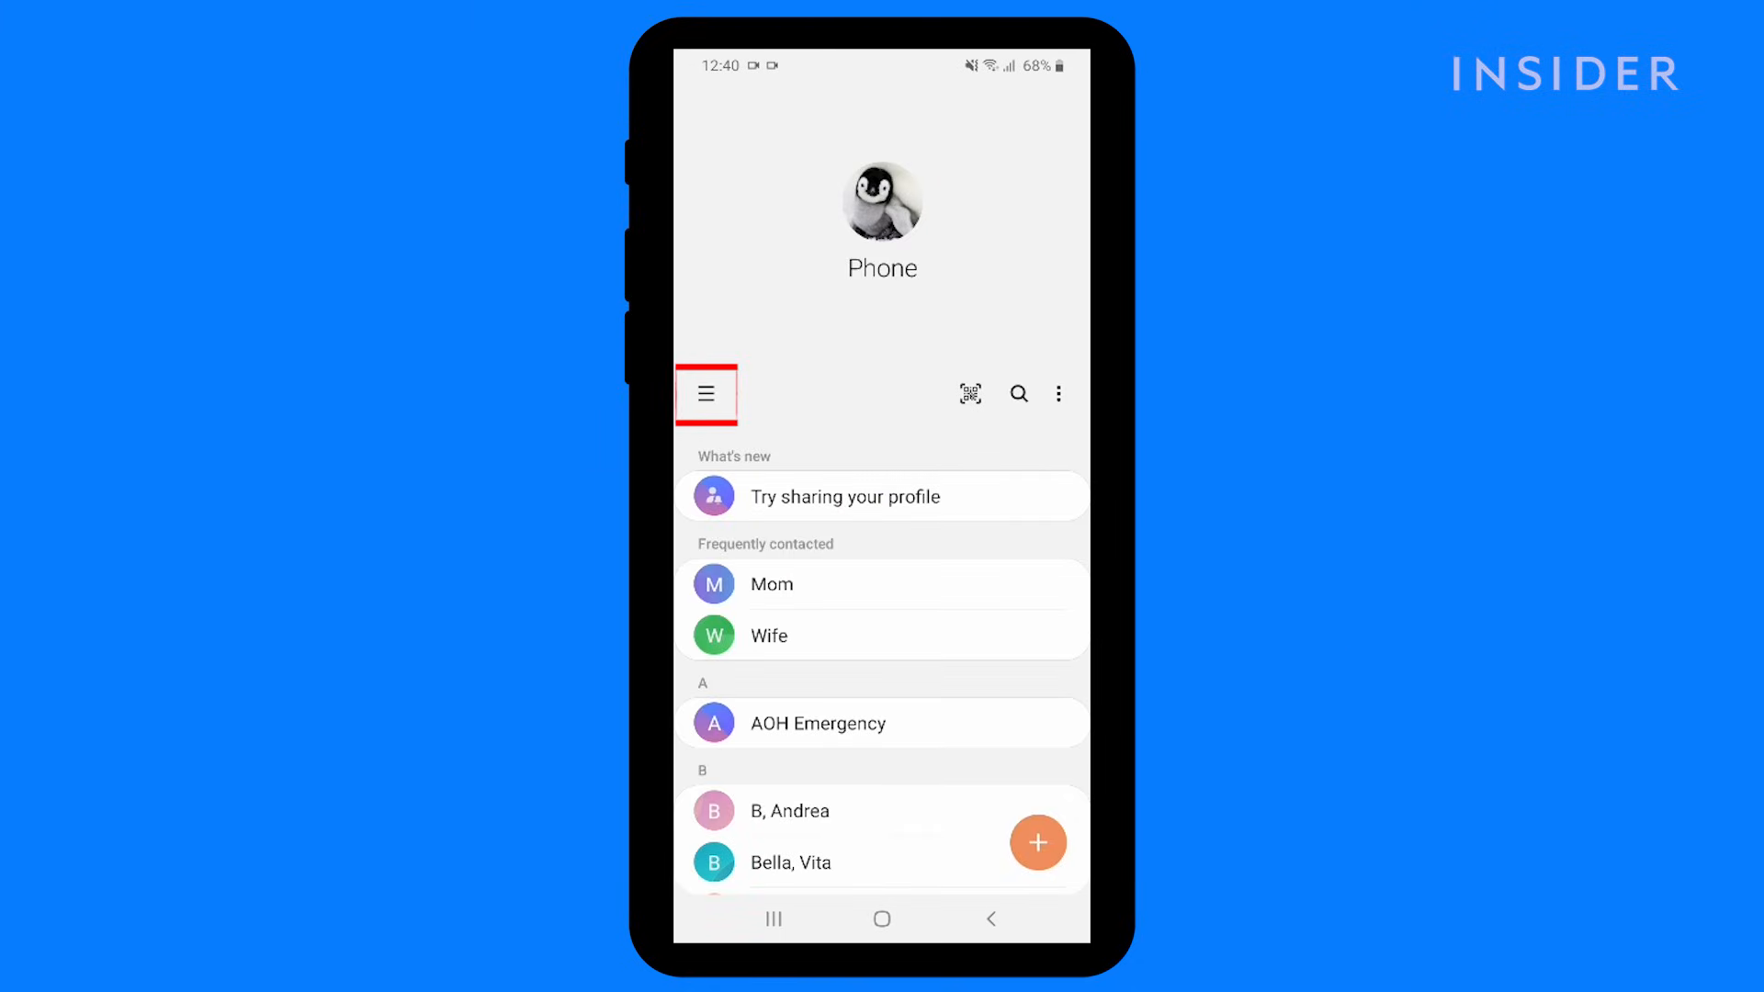
pyautogui.click(705, 394)
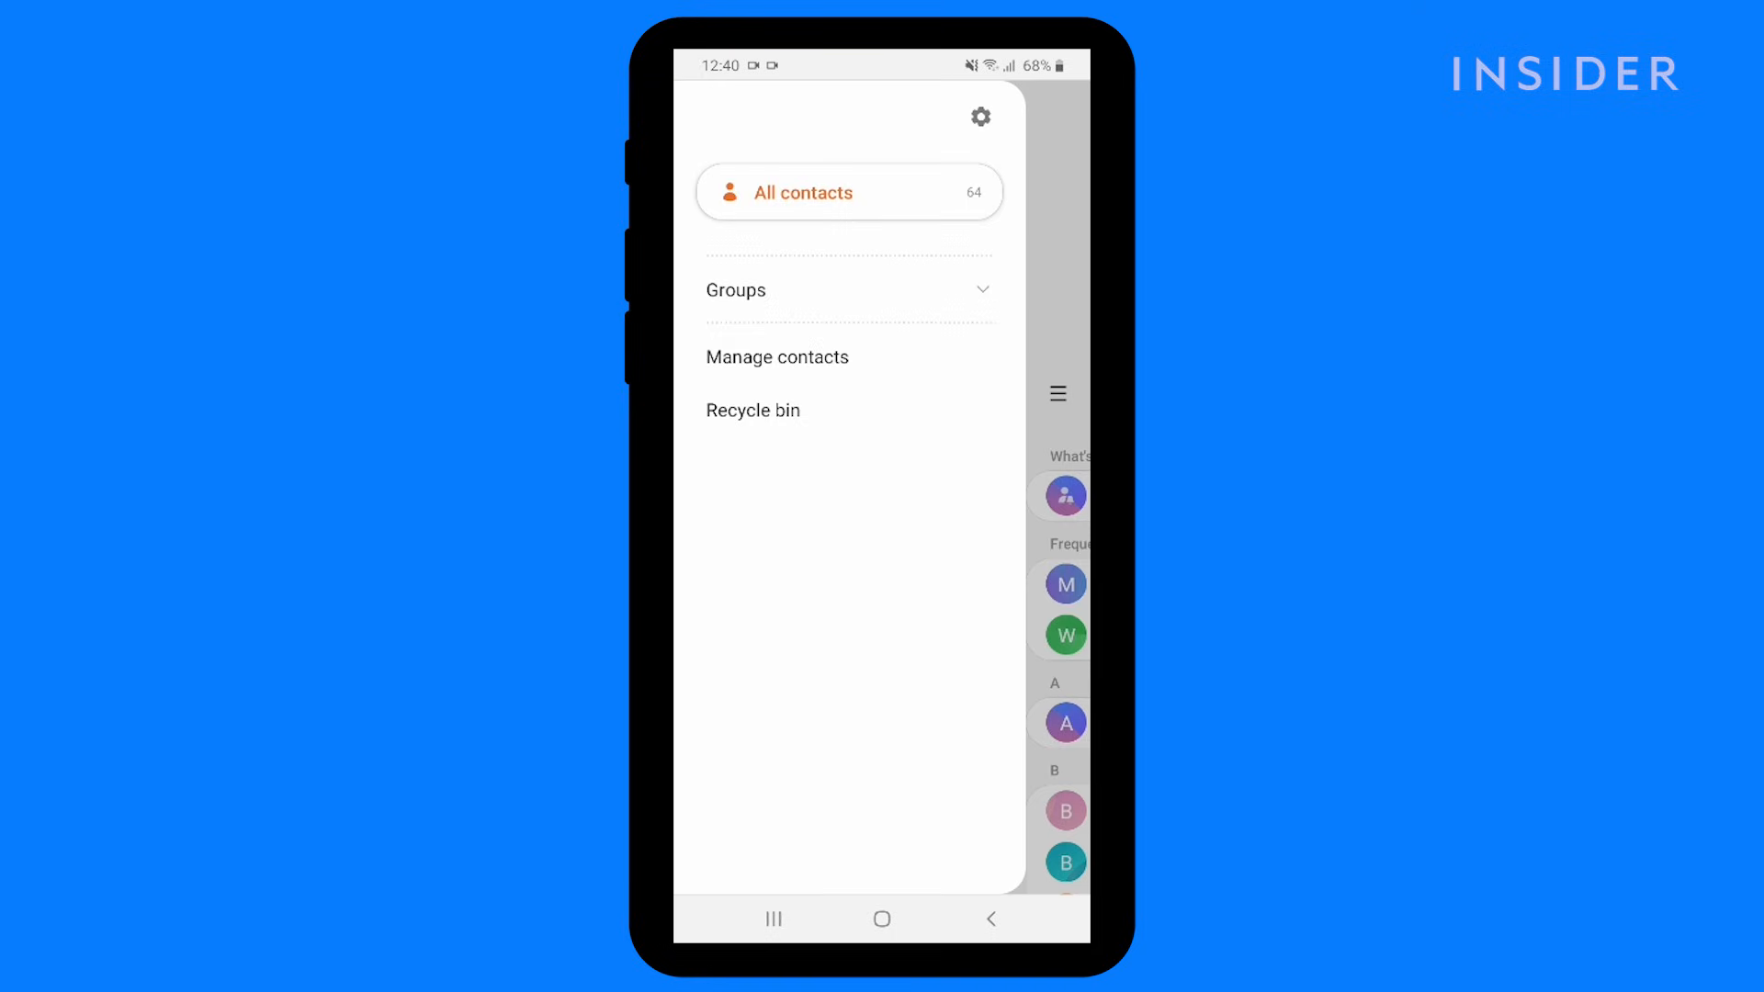
pyautogui.click(778, 356)
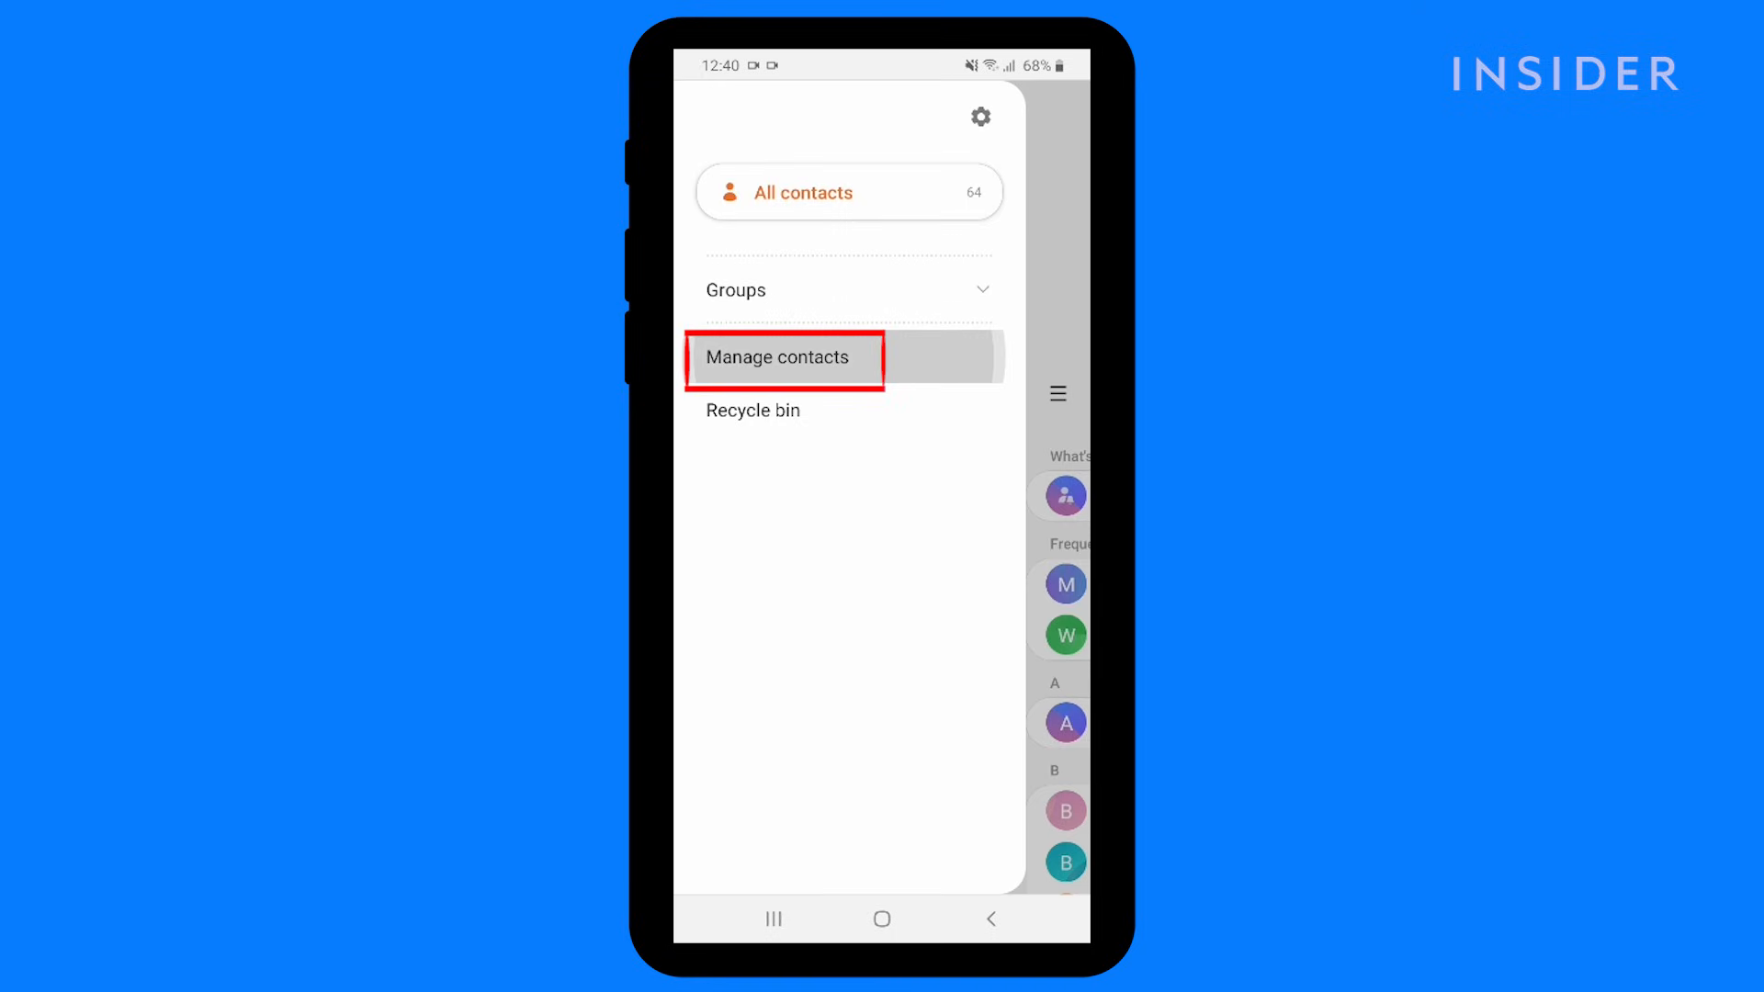
pyautogui.click(778, 357)
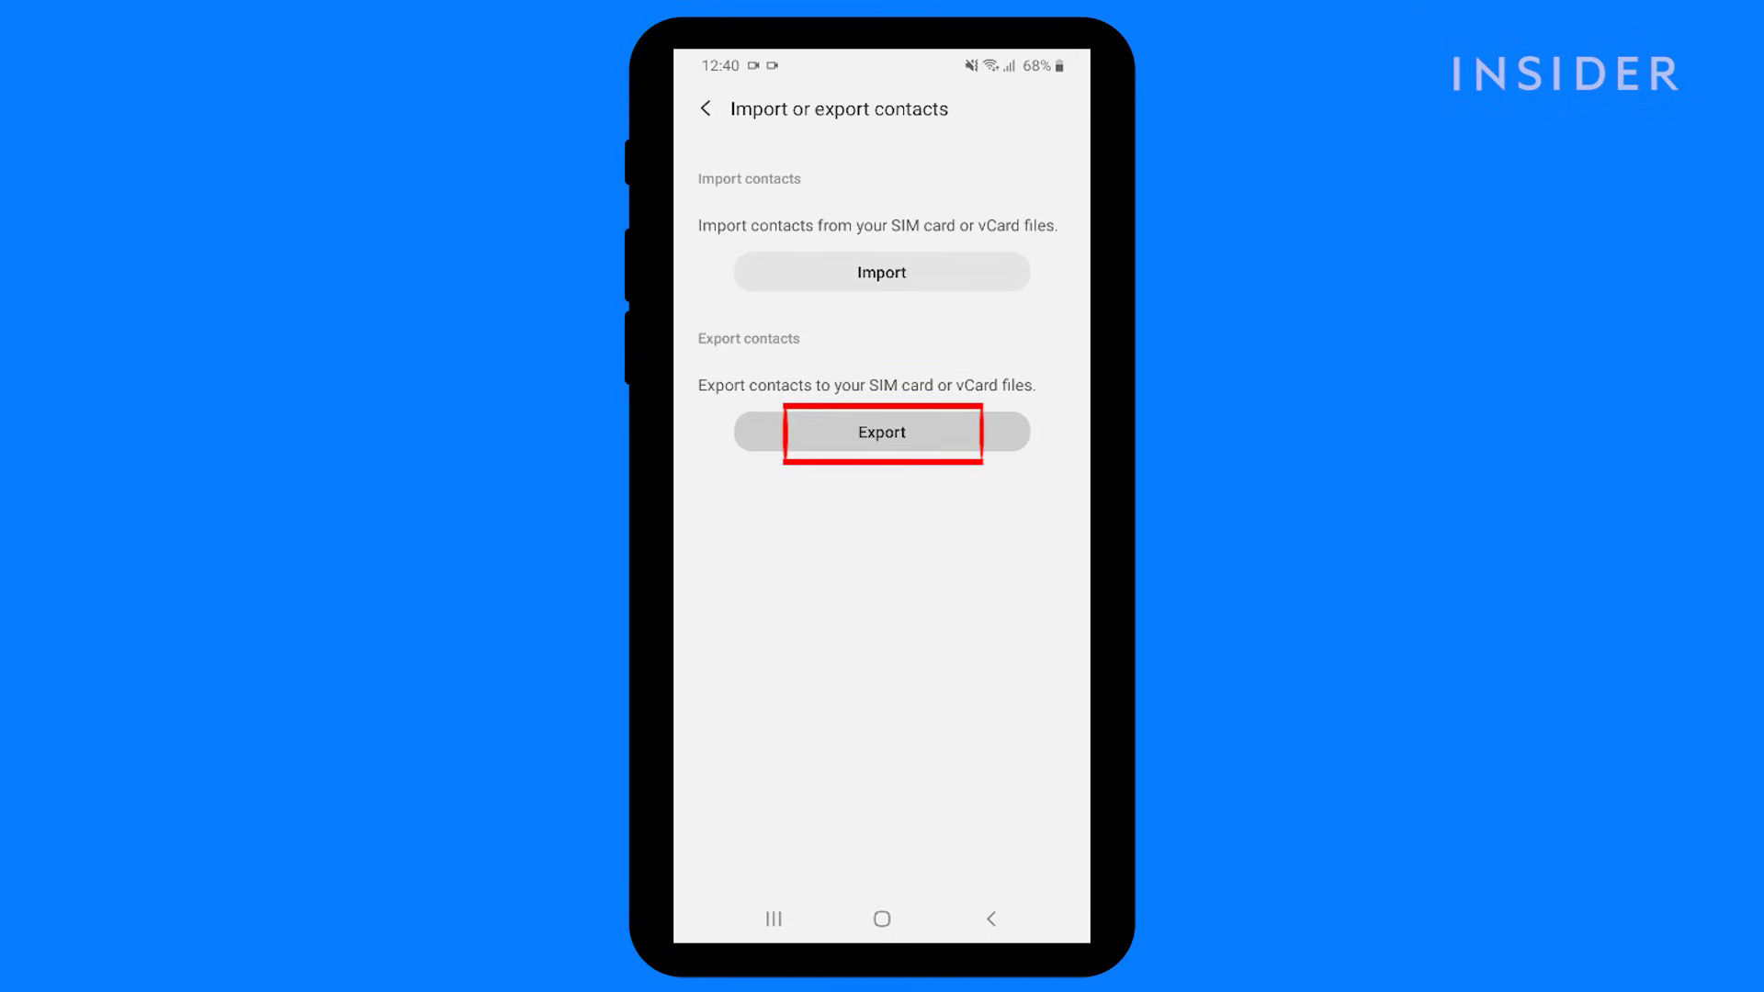
pyautogui.click(882, 432)
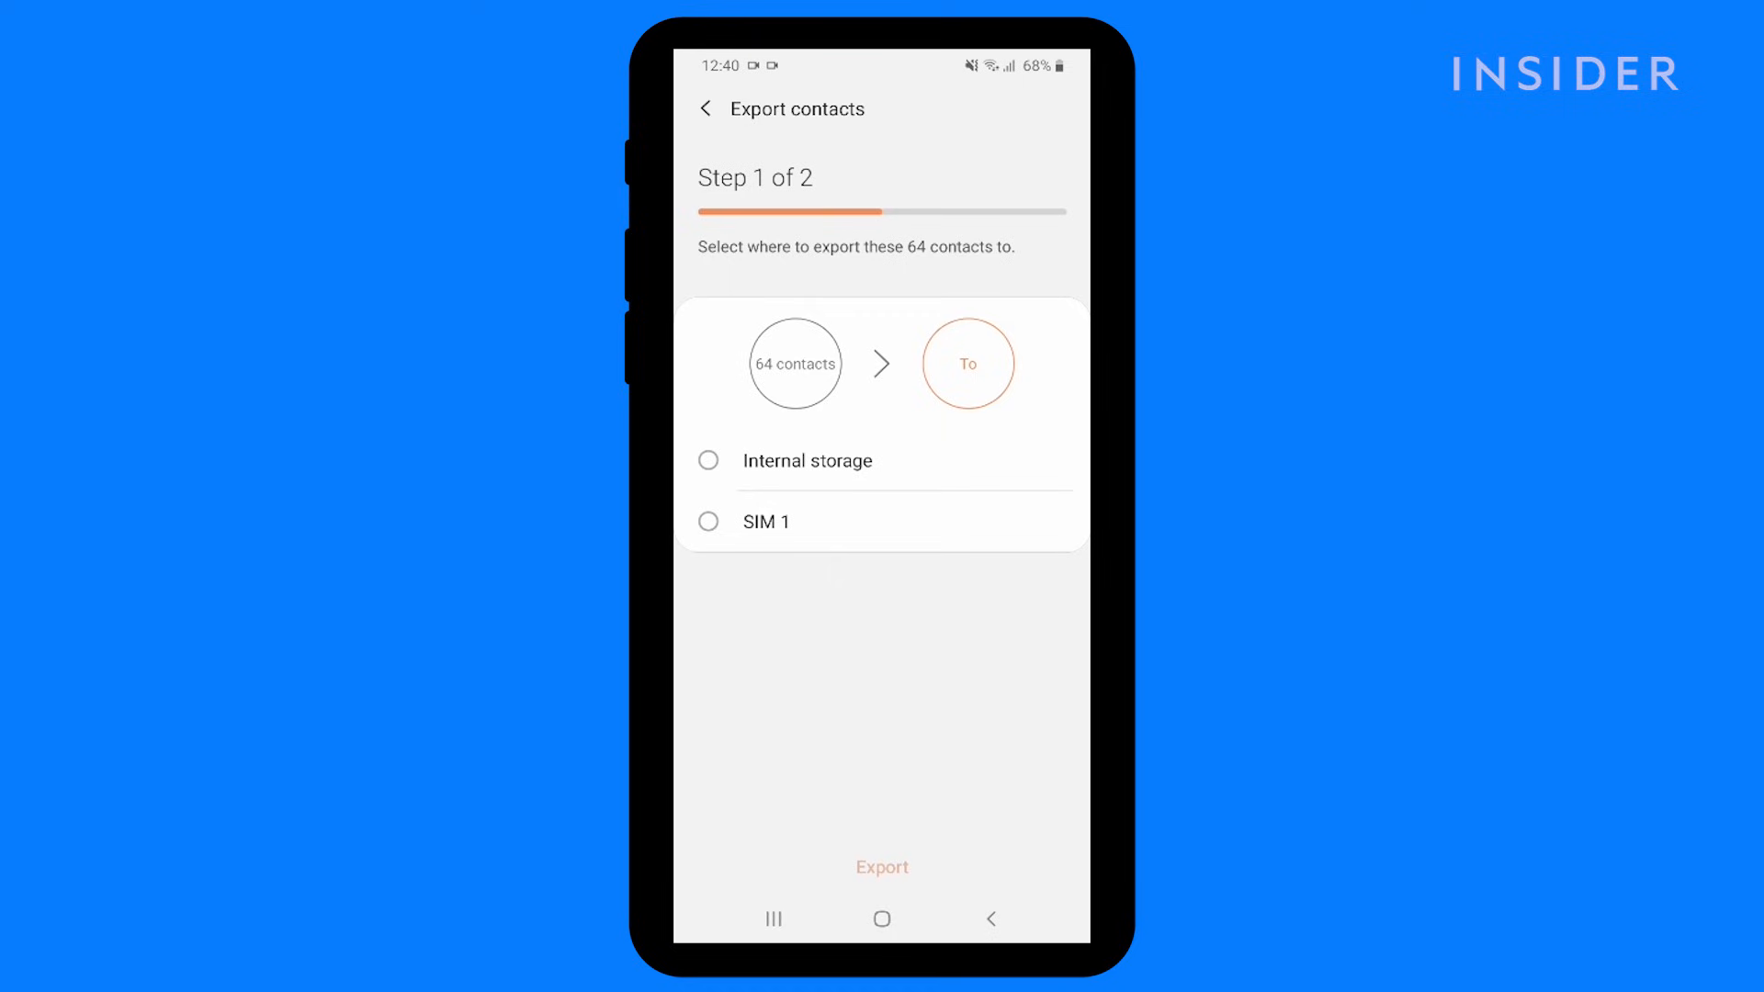
pyautogui.click(808, 461)
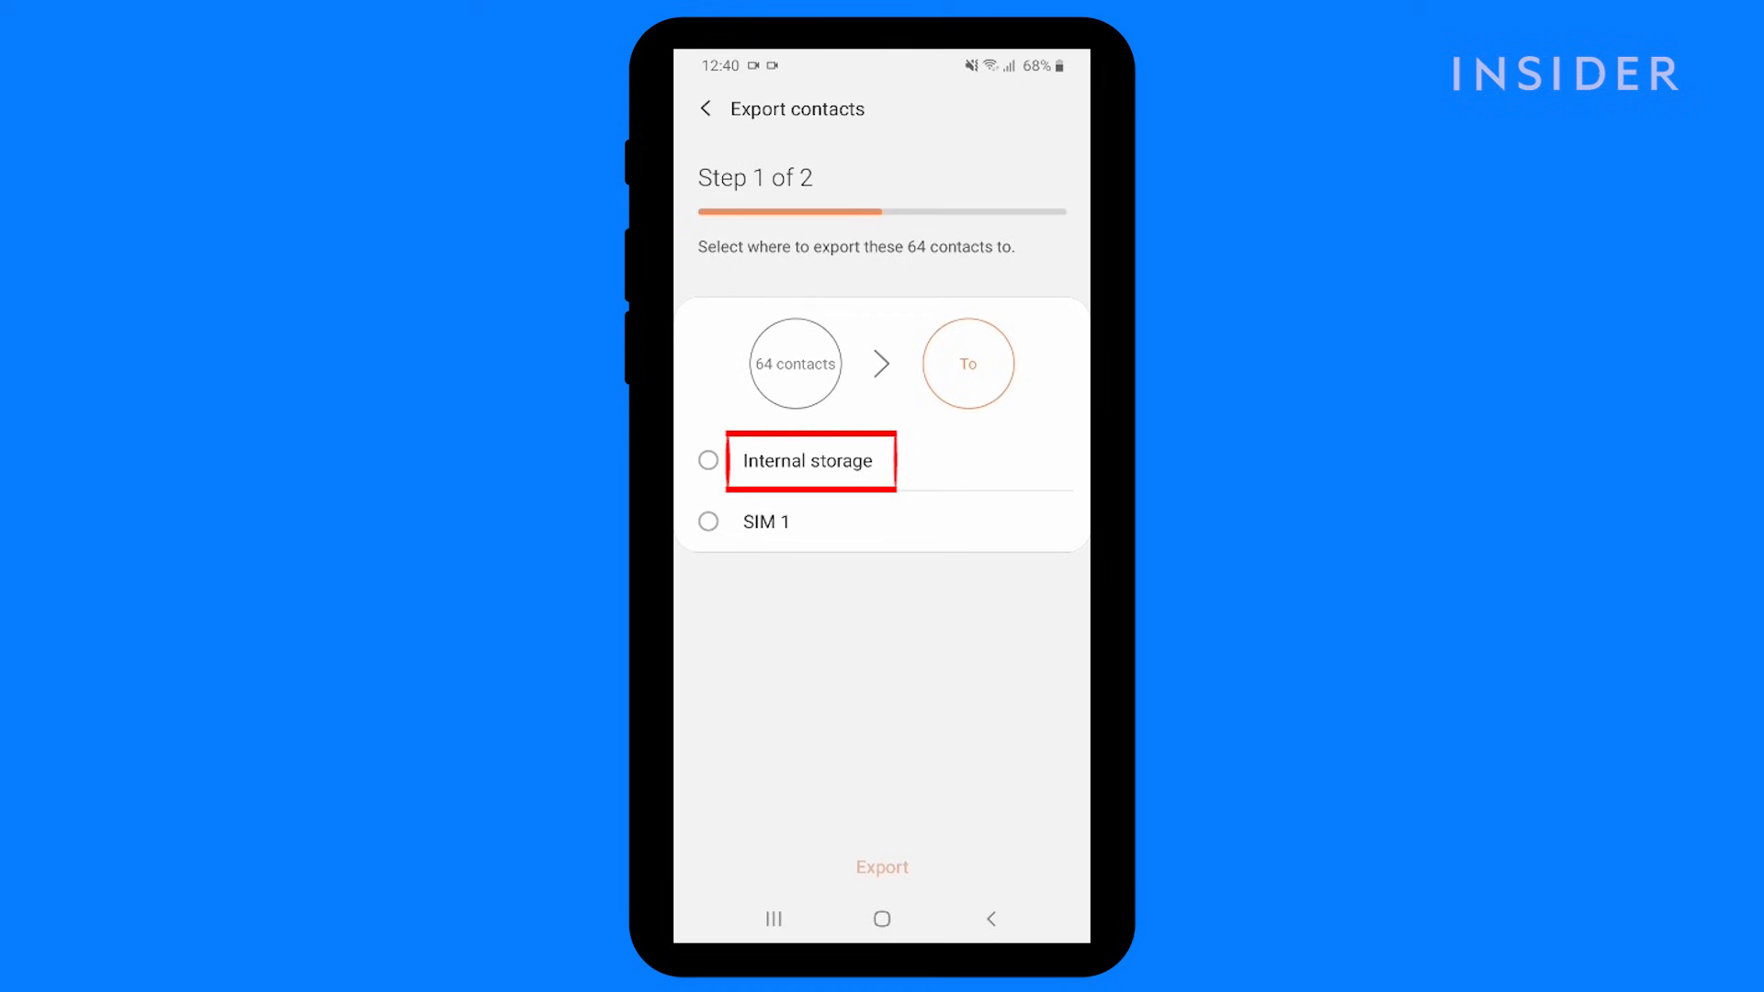
pyautogui.click(807, 461)
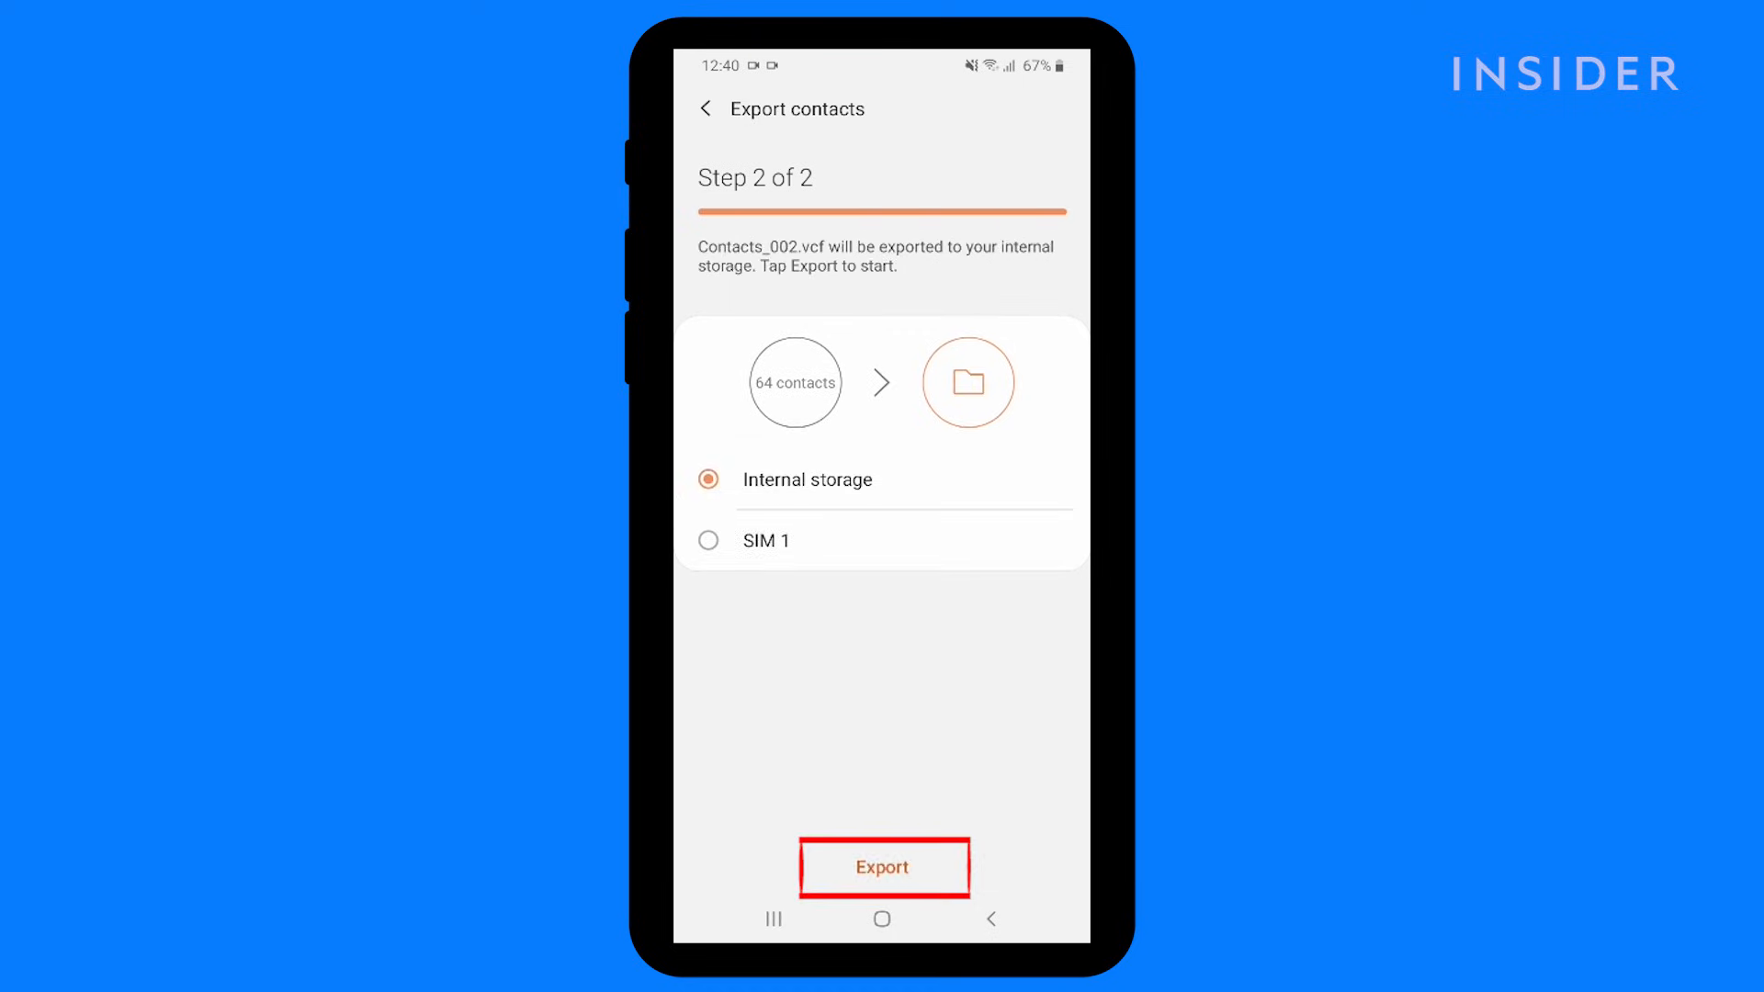
pyautogui.click(881, 867)
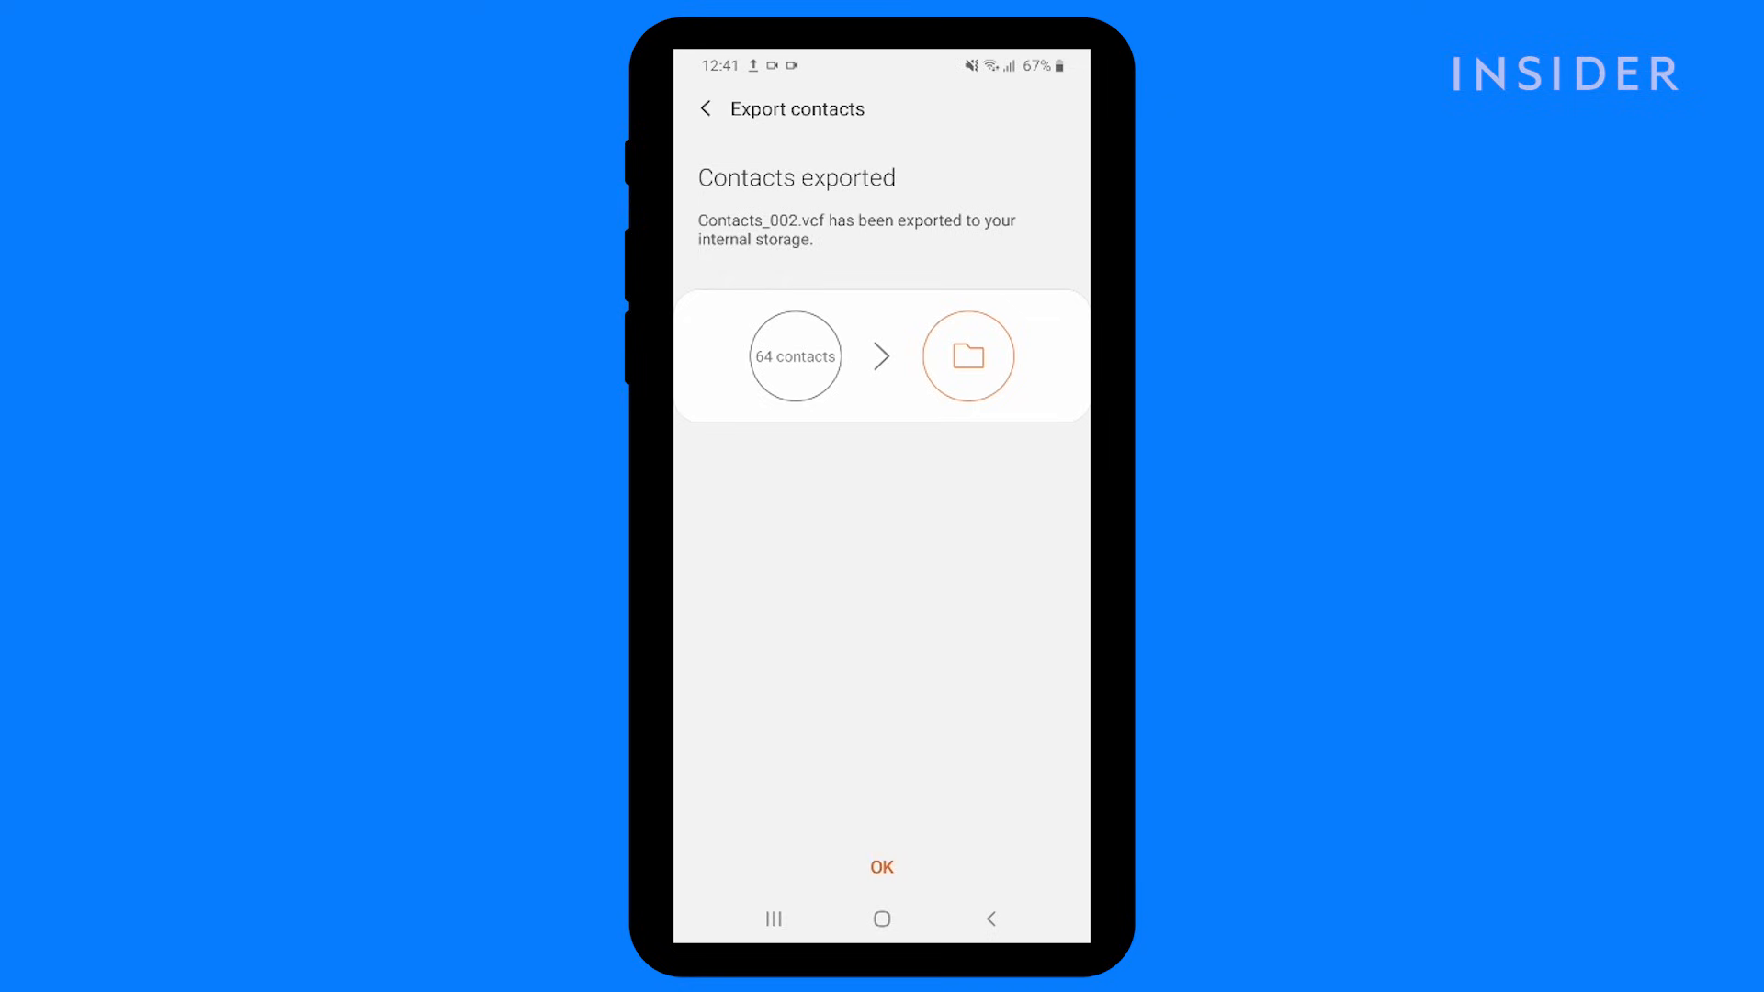
pyautogui.click(882, 868)
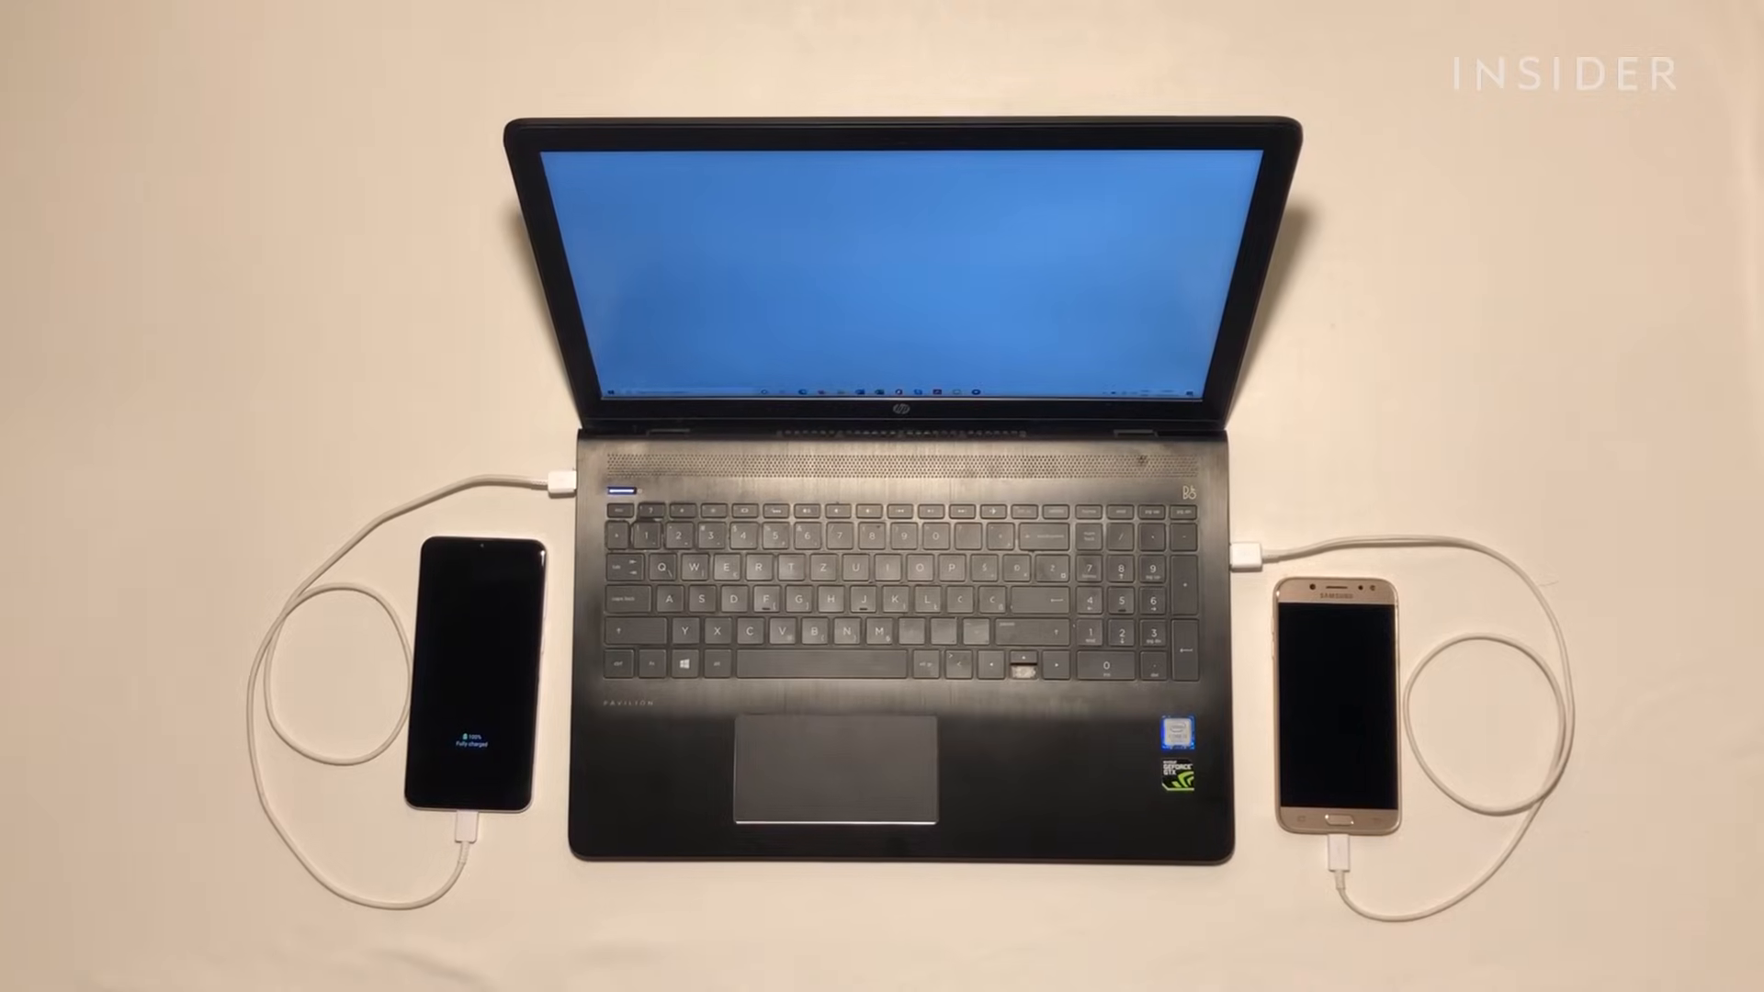
# Open the Windows taskbar search box.
pyautogui.click(32, 969)
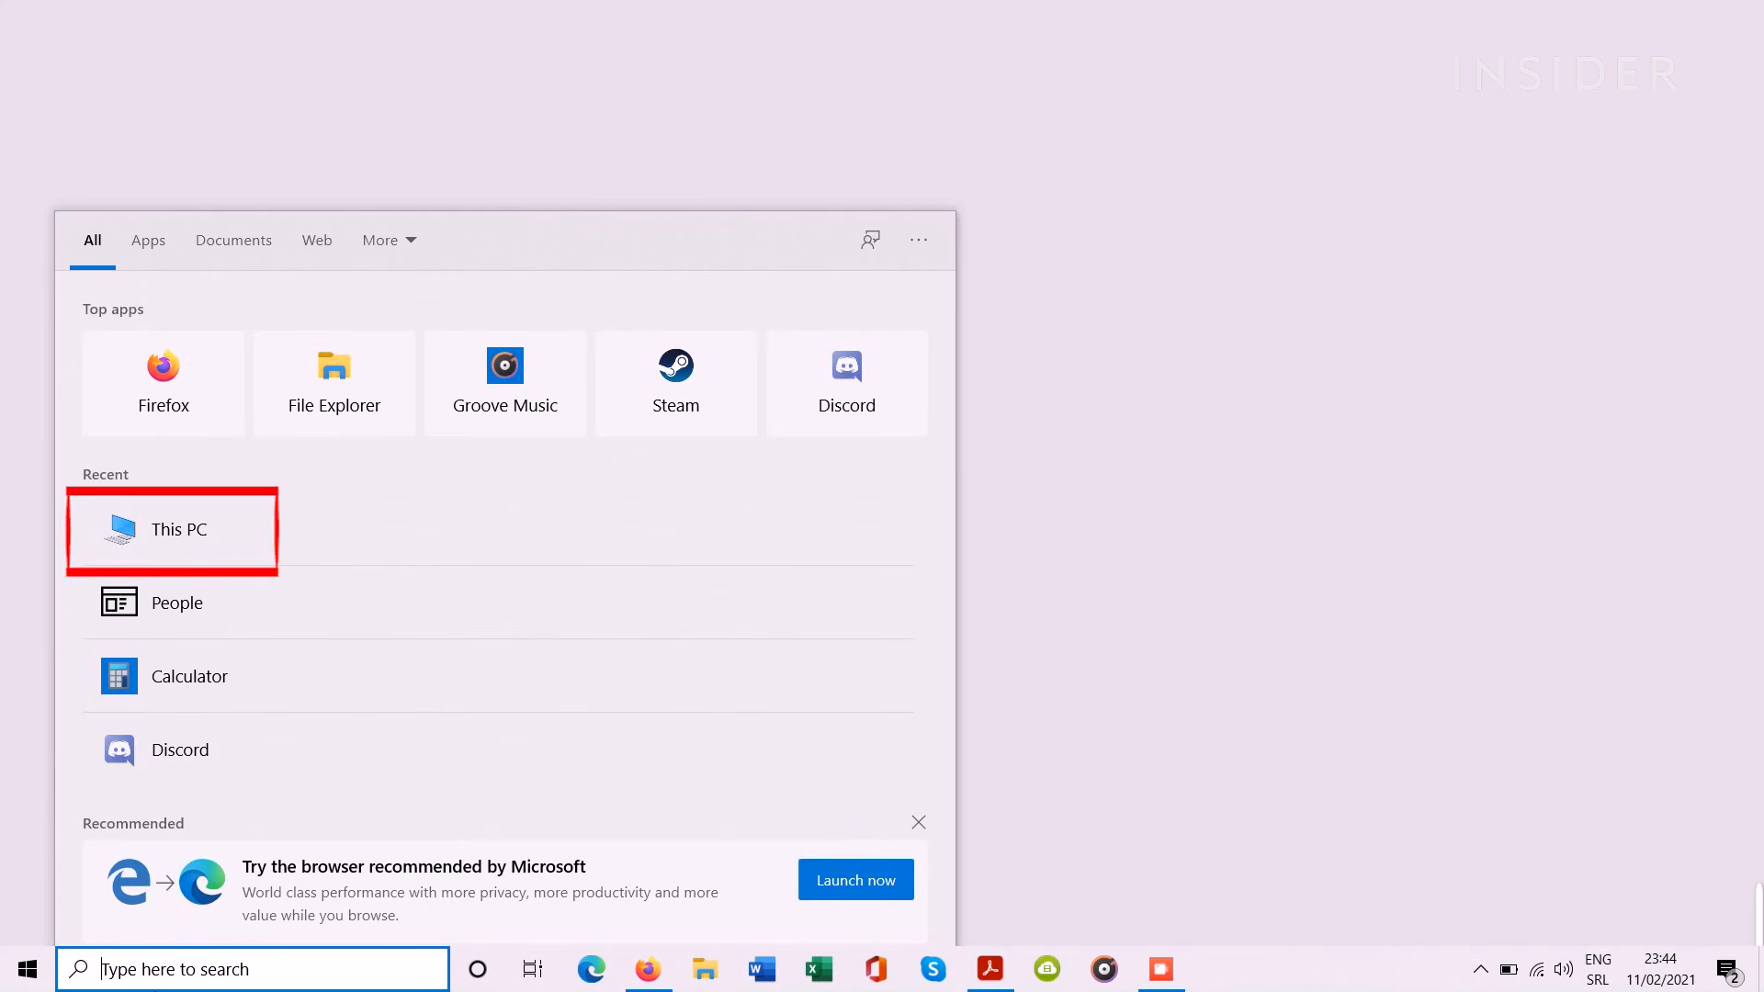
# Find This PC, then drag Contacts.vcf from the Galaxy A30s Phone storage onto New Phone.
pyautogui.write('this')
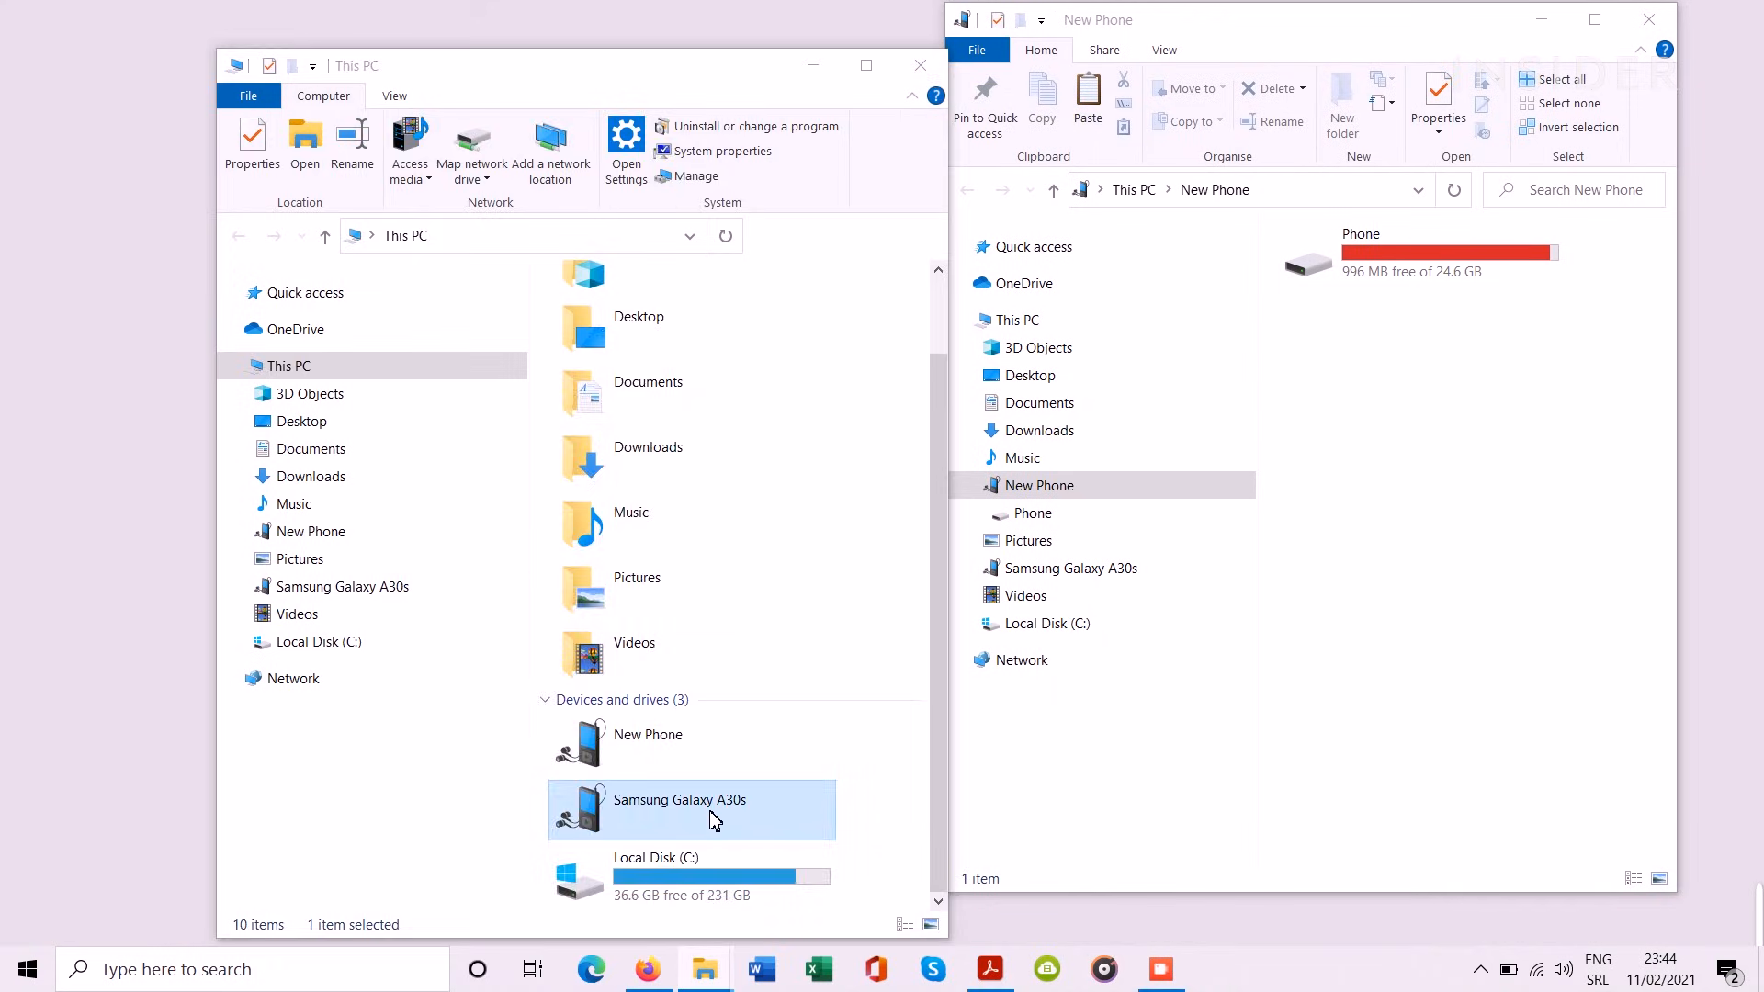
pyautogui.doubleClick(679, 809)
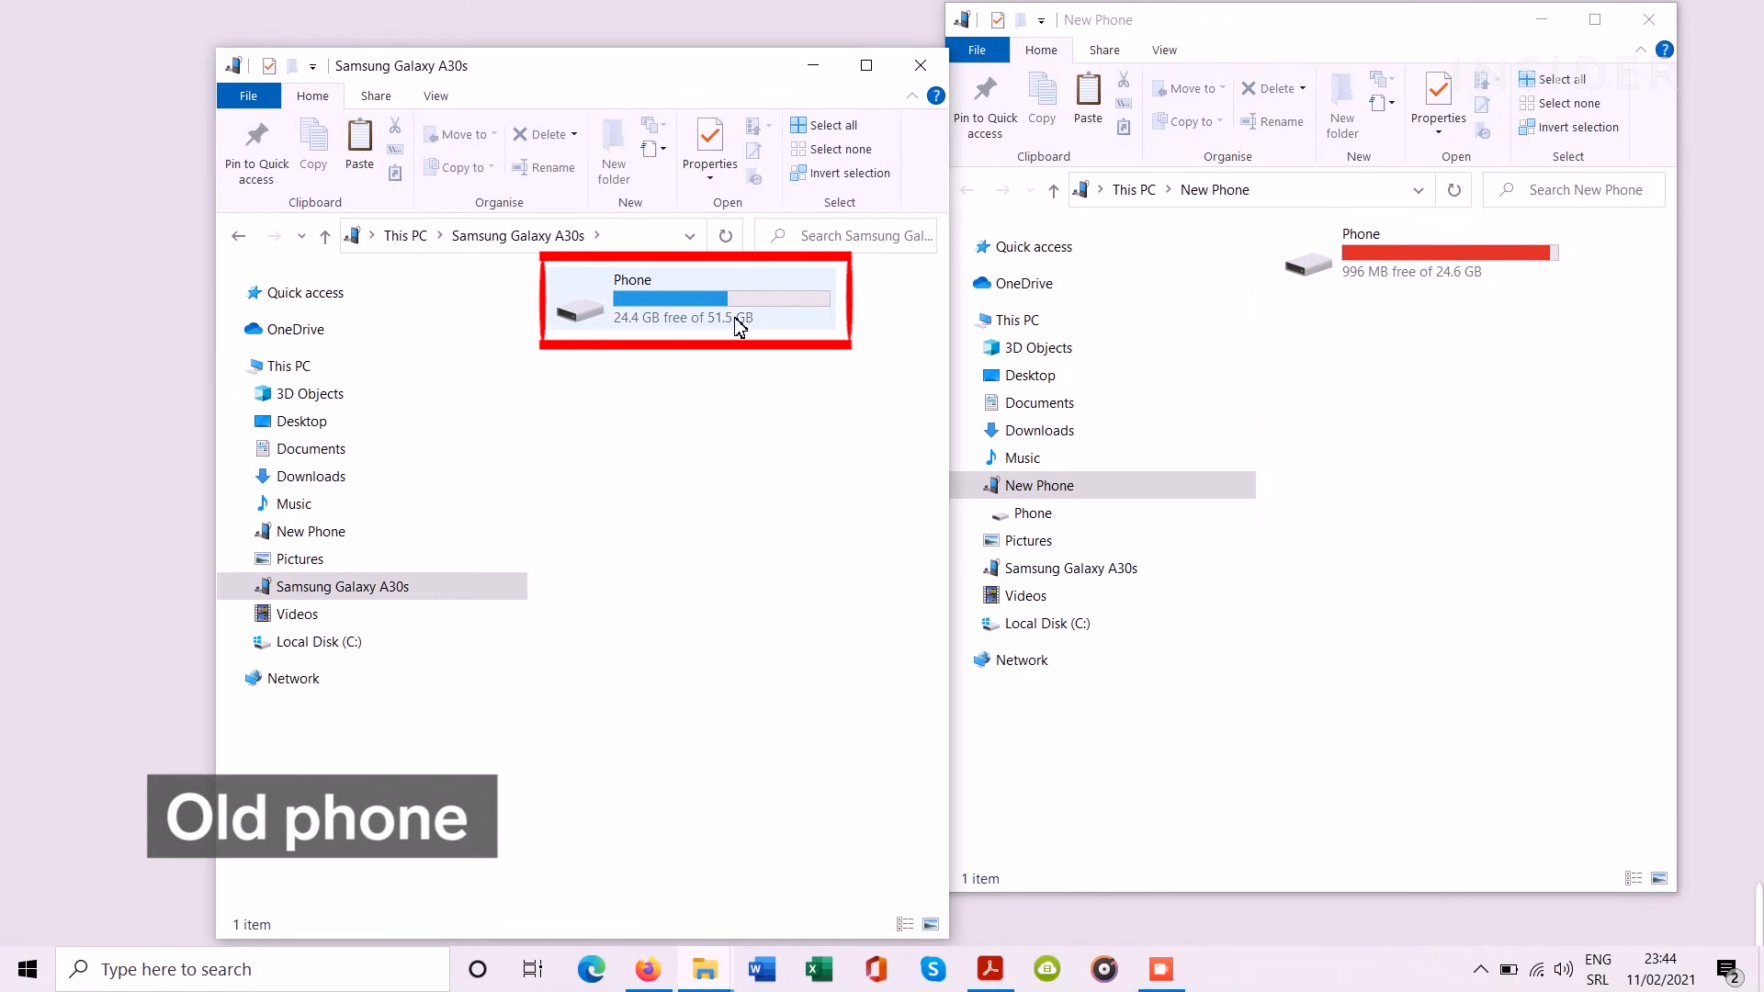
pyautogui.click(721, 303)
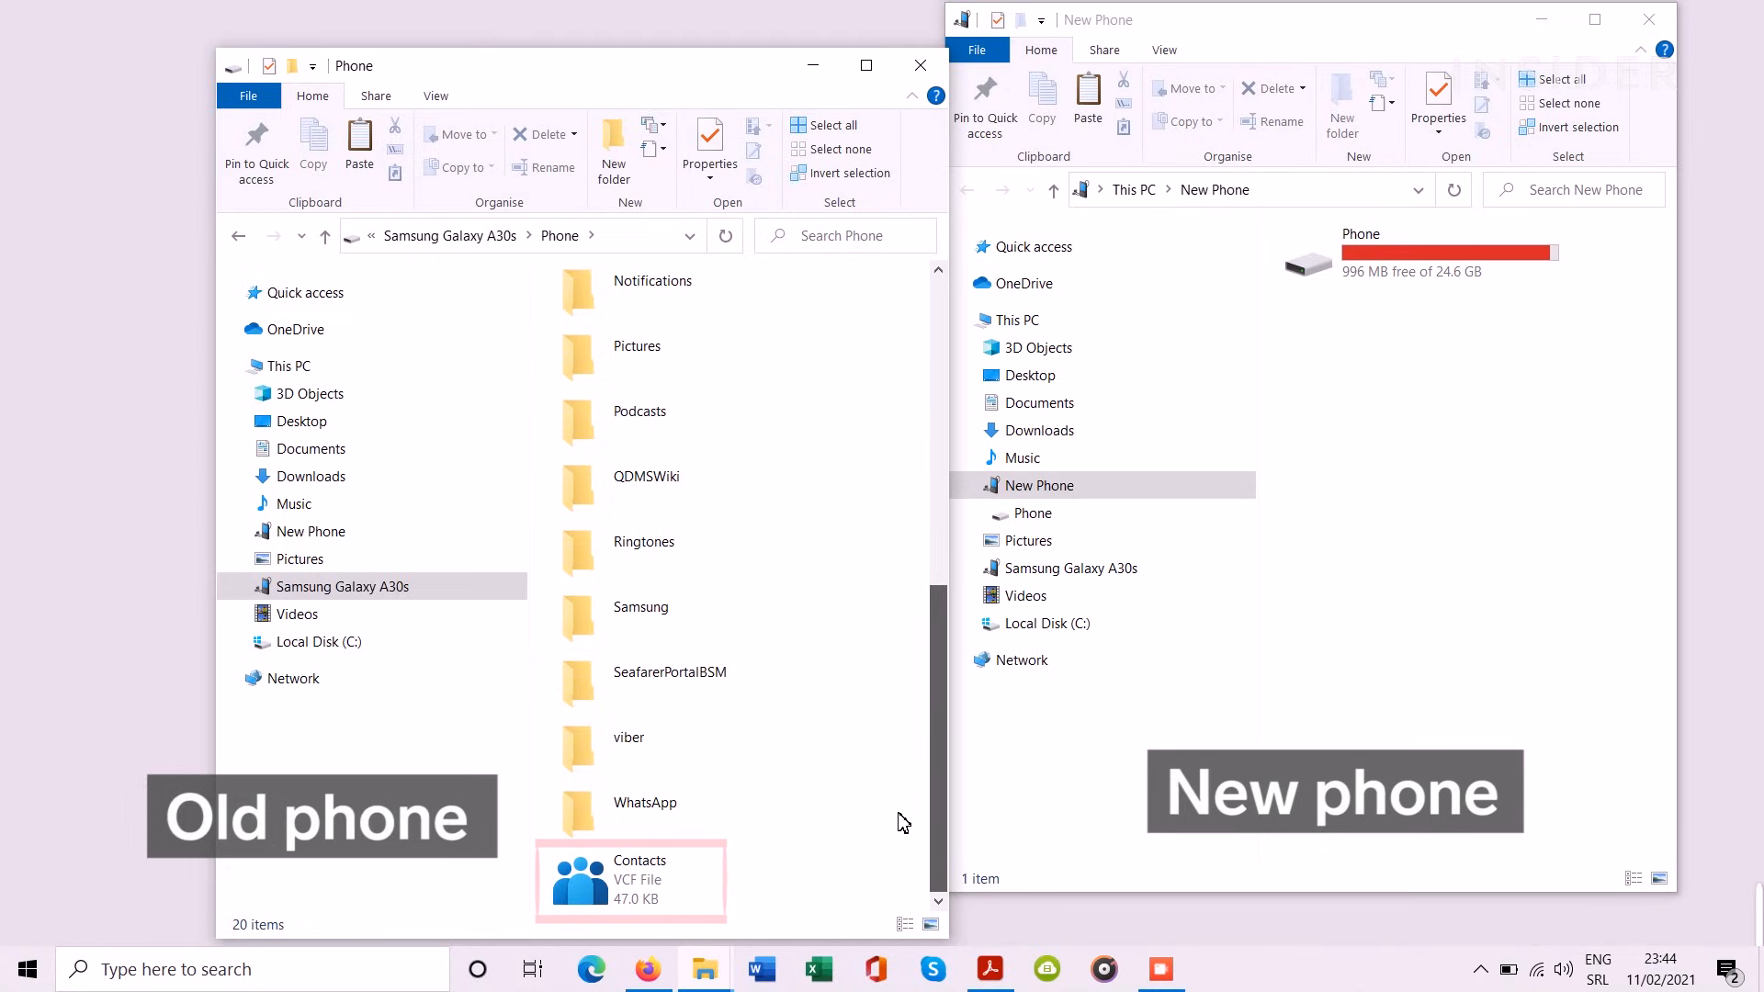
pyautogui.moveTo(630, 881); pyautogui.dragTo(1440, 259)
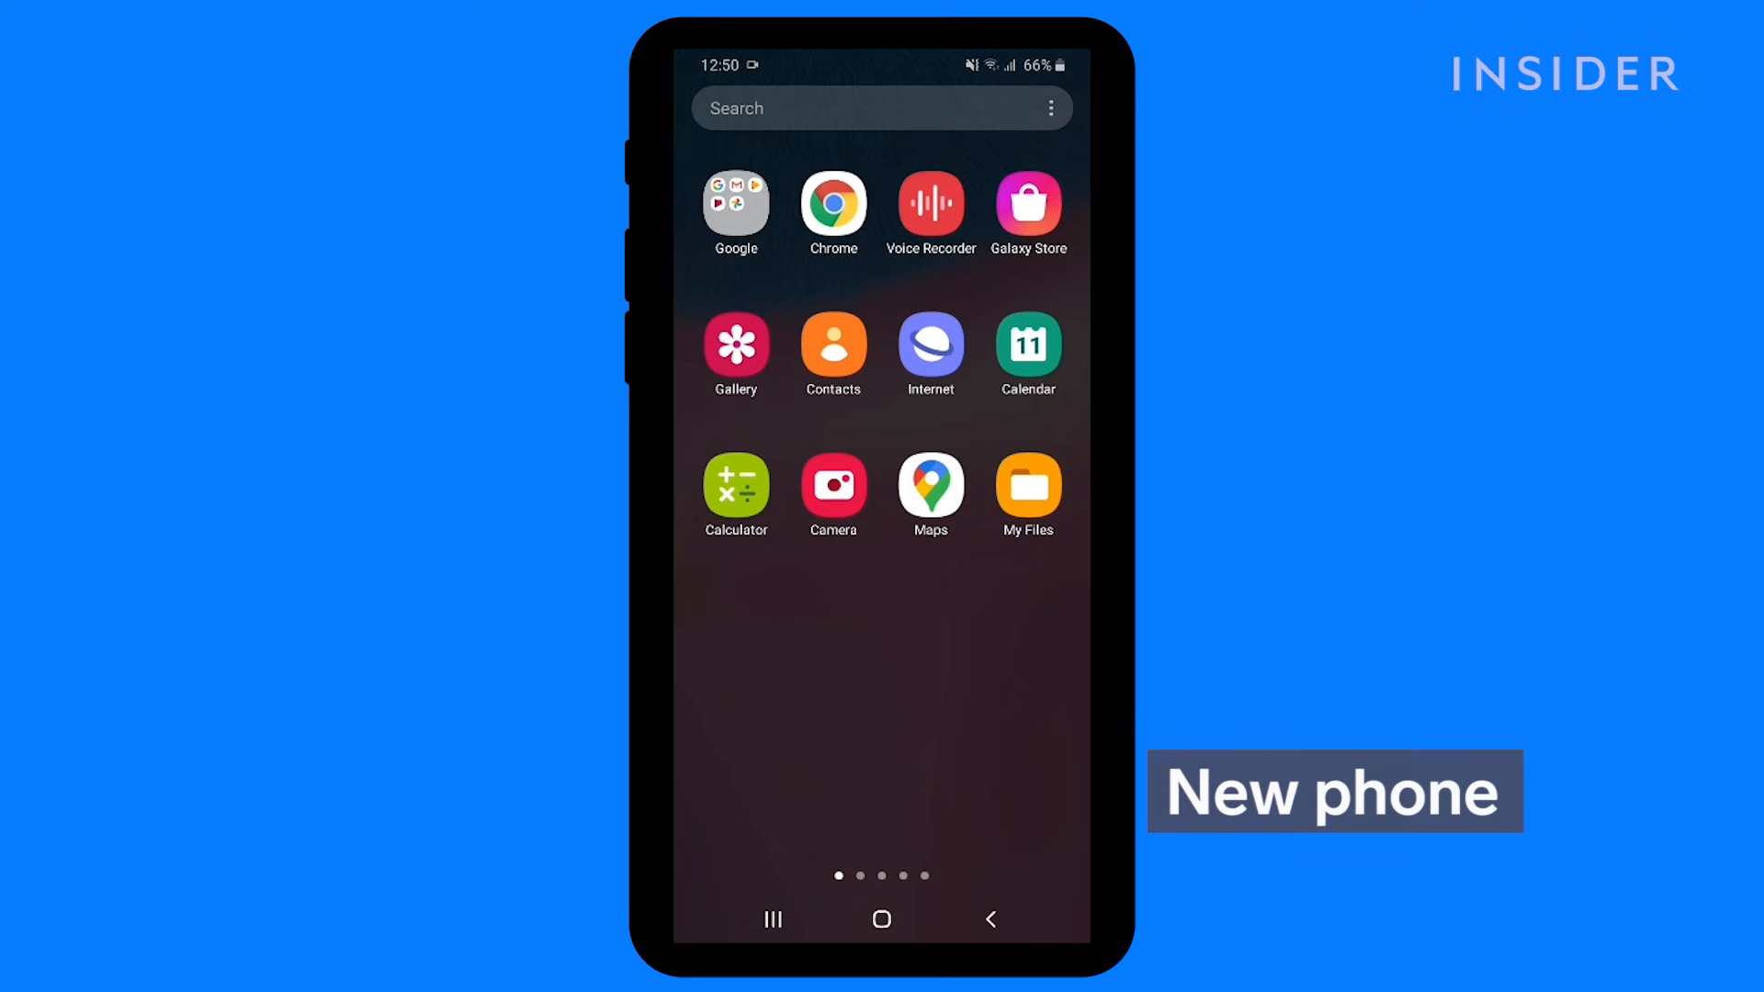
# In My Files internal storage, open Contacts.vcf and save its contacts to the phone.
pyautogui.click(1028, 483)
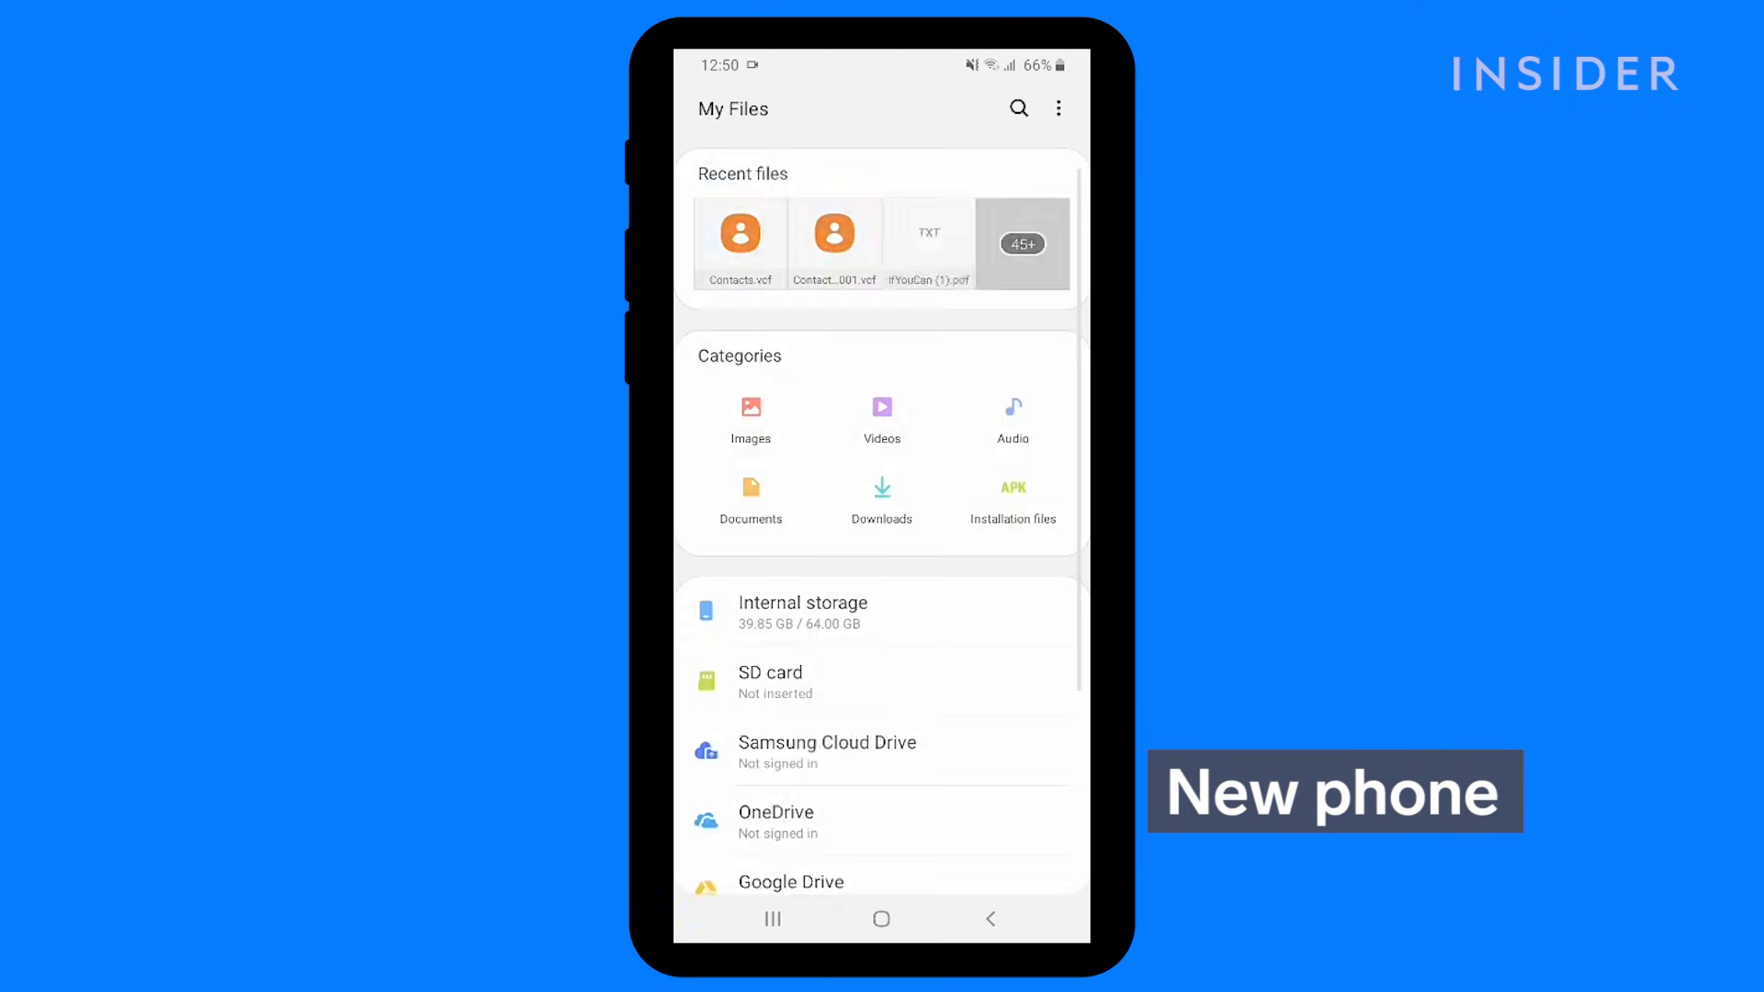
pyautogui.click(803, 603)
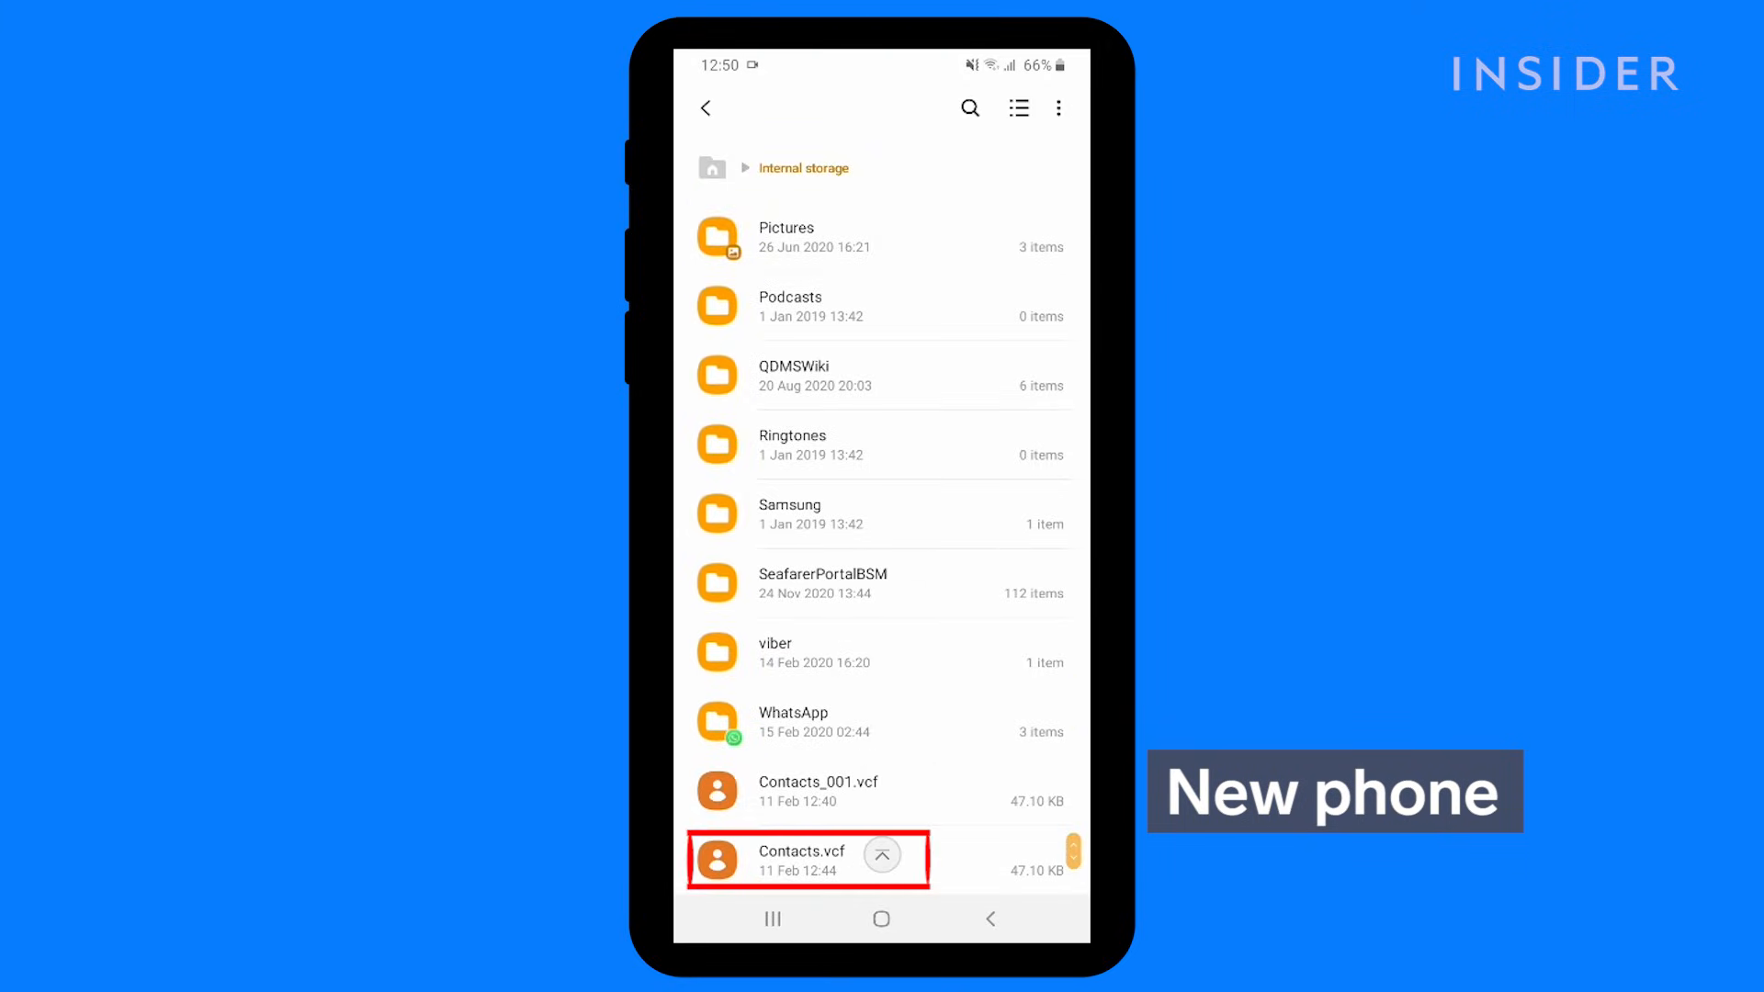
pyautogui.click(801, 857)
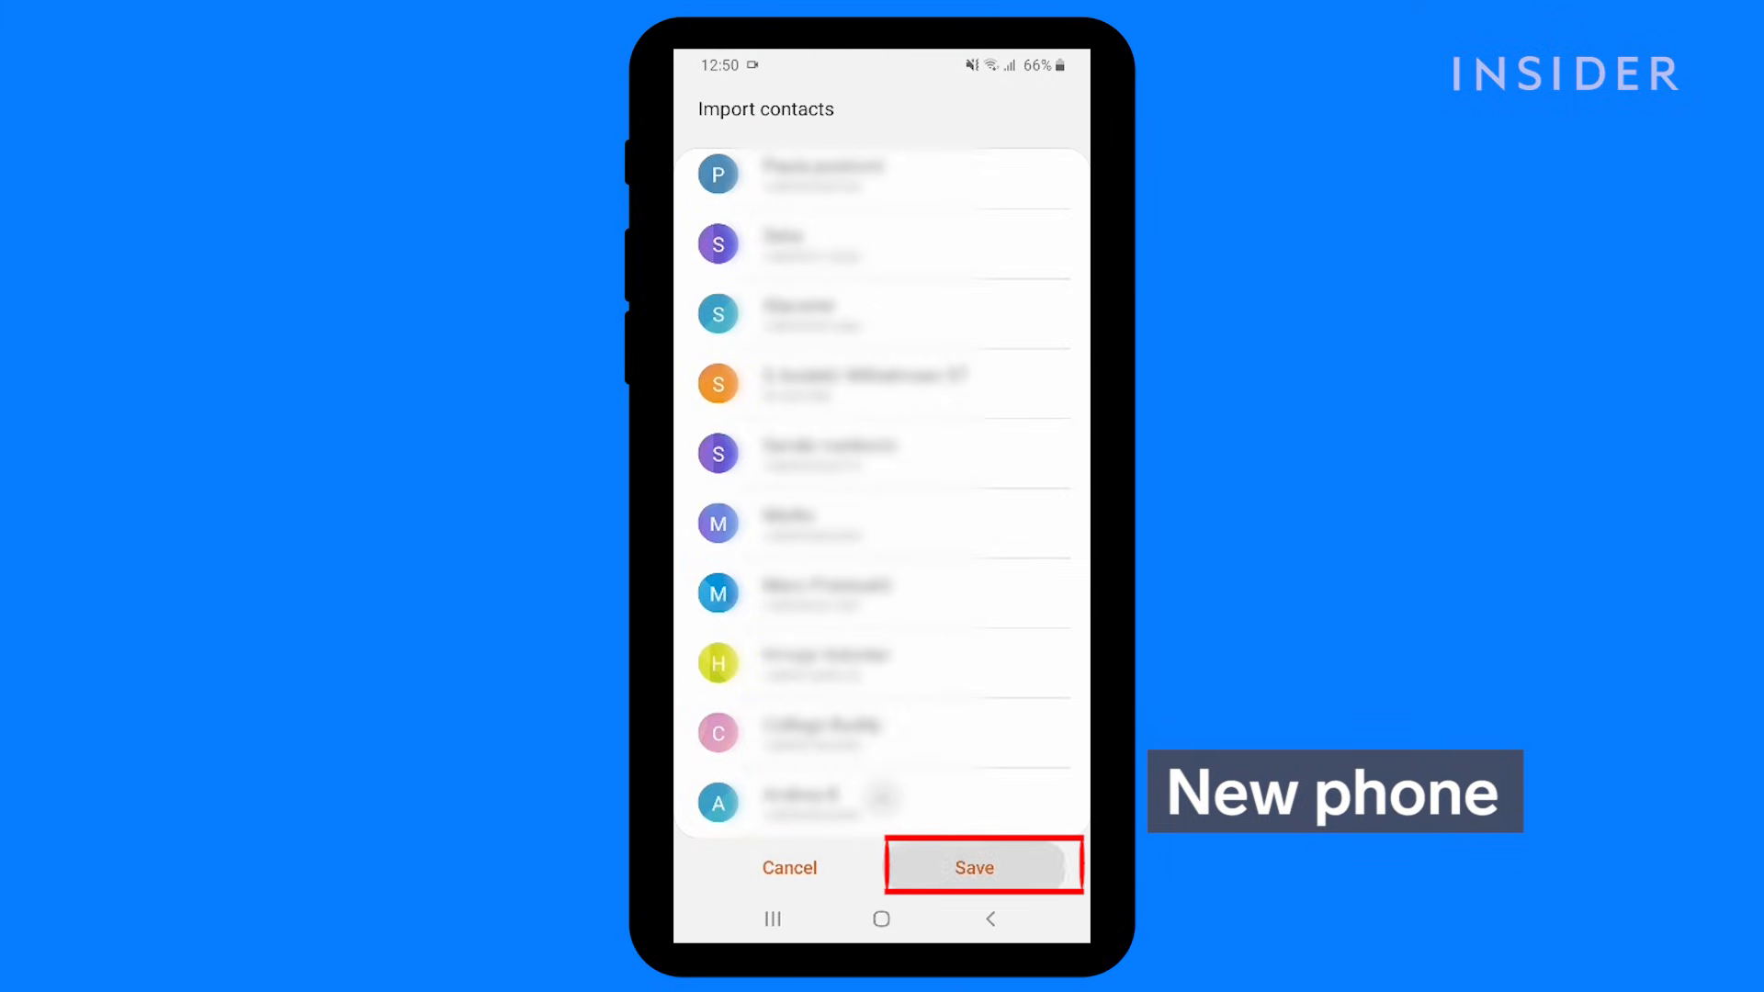
pyautogui.click(974, 869)
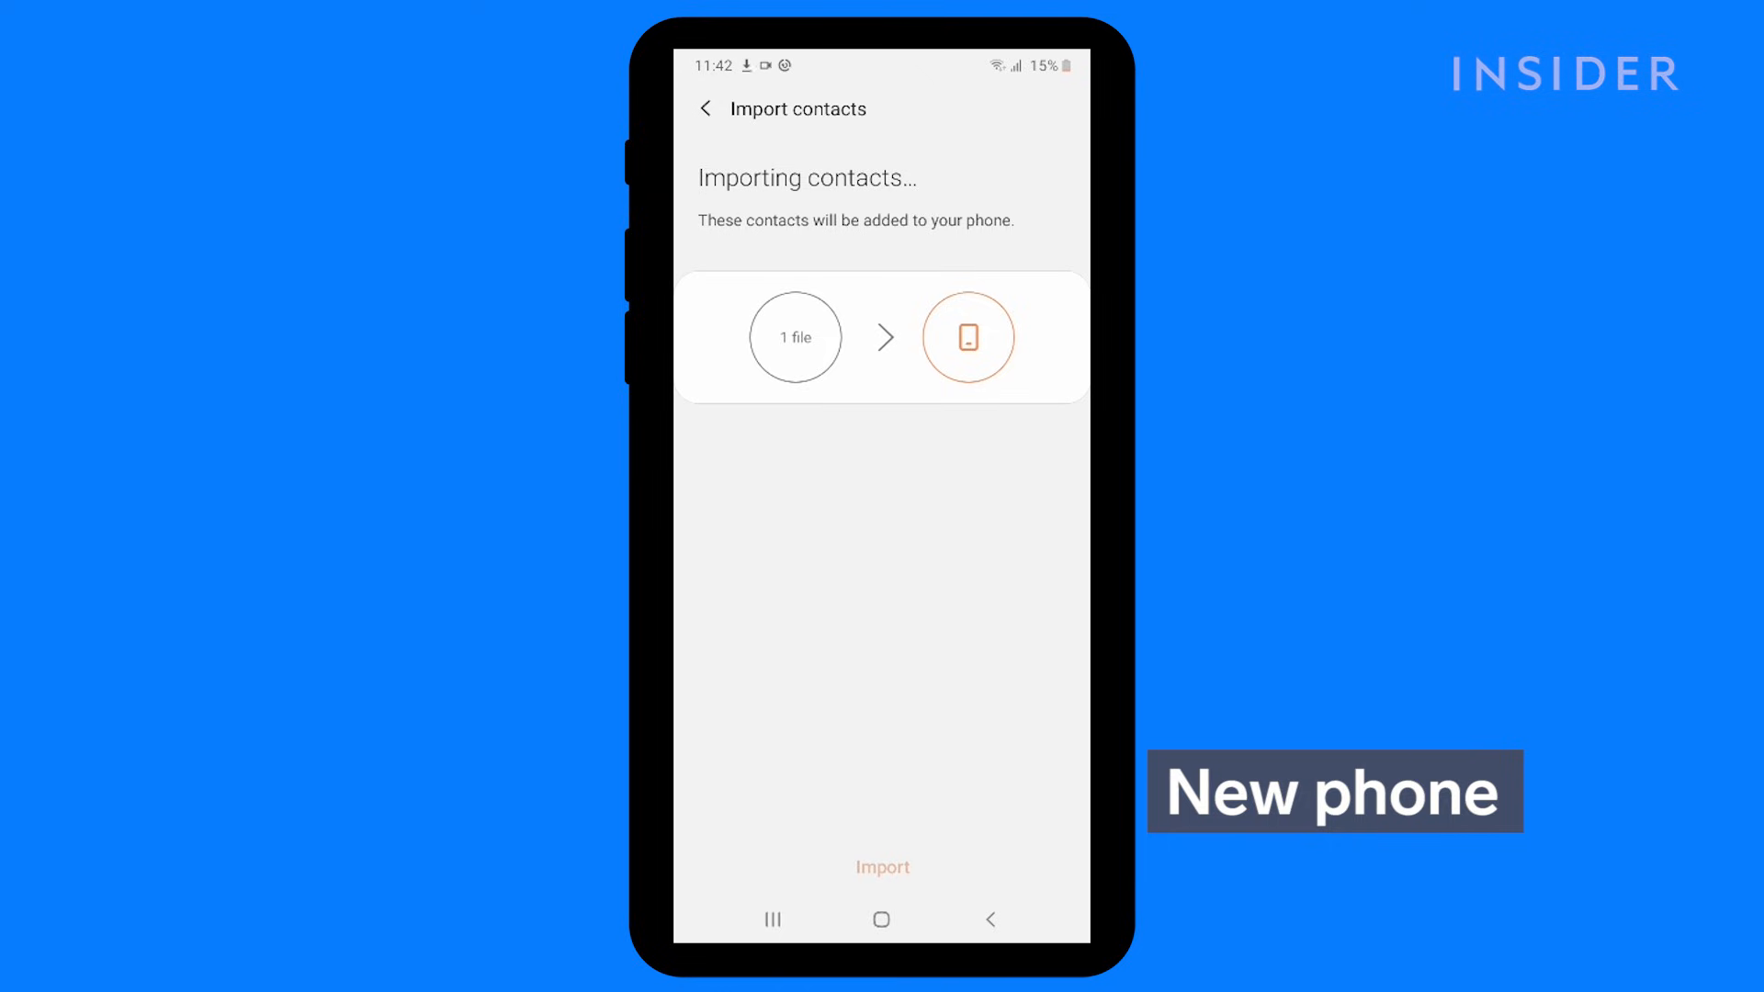